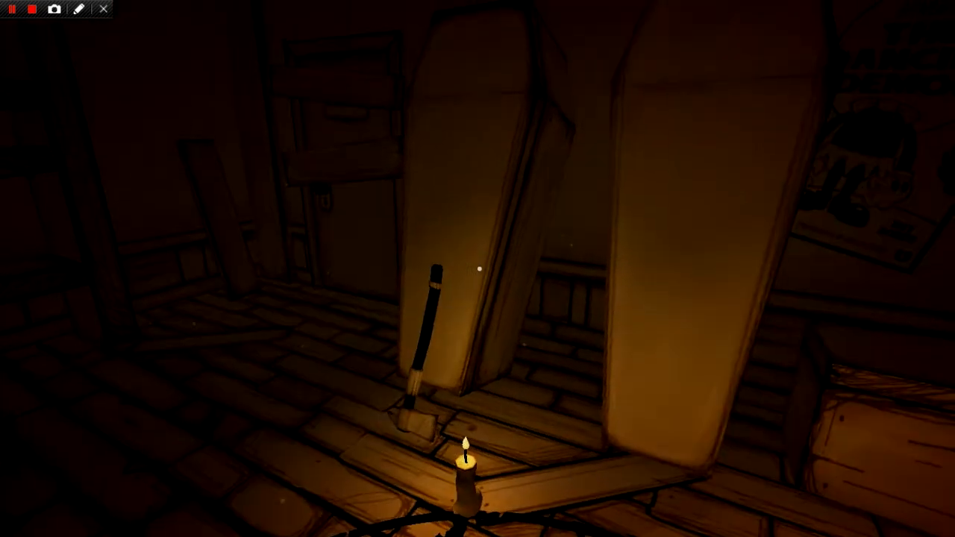
{"action": "mouse_move", "coordinate": [478, 269]}
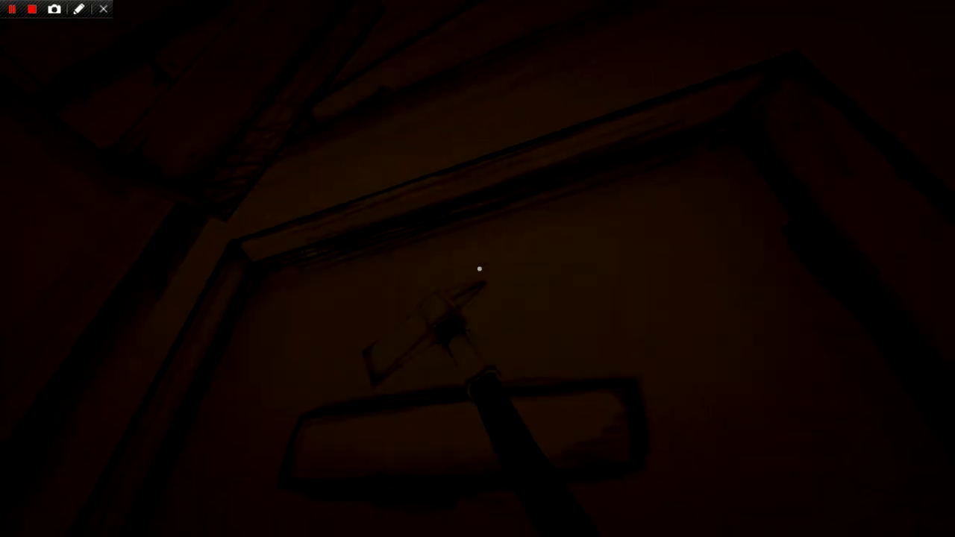
{"action": "mouse_move", "coordinate": [478, 269]}
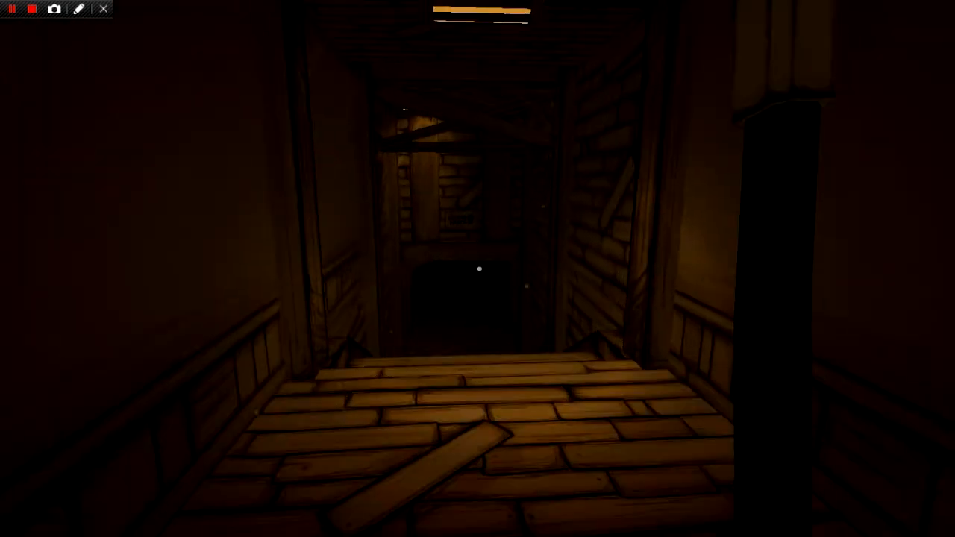
Walk out of the coffin room down the corridor to the candle shrine reading HE WILL SET US FREE
{"action": "key", "text": "w"}
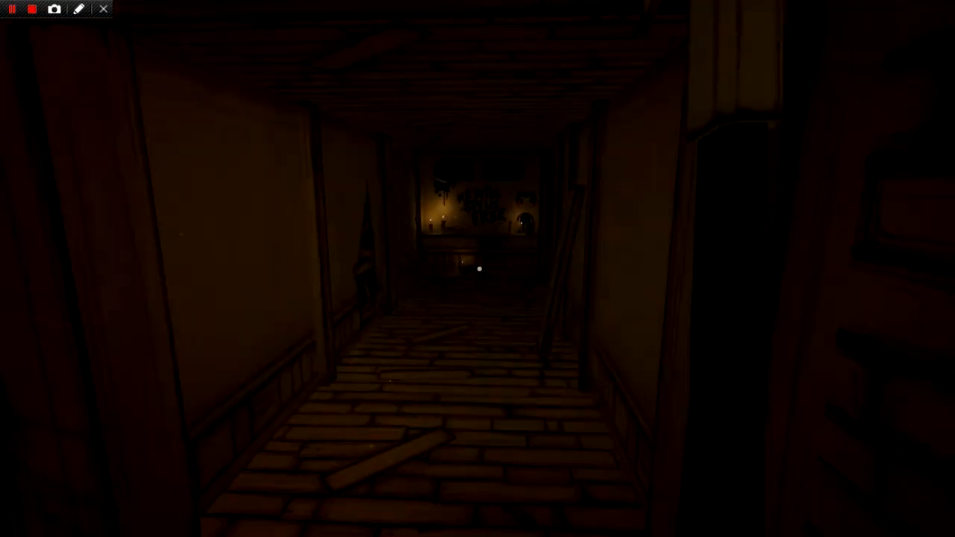
{"action": "mouse_move", "coordinate": [479, 269]}
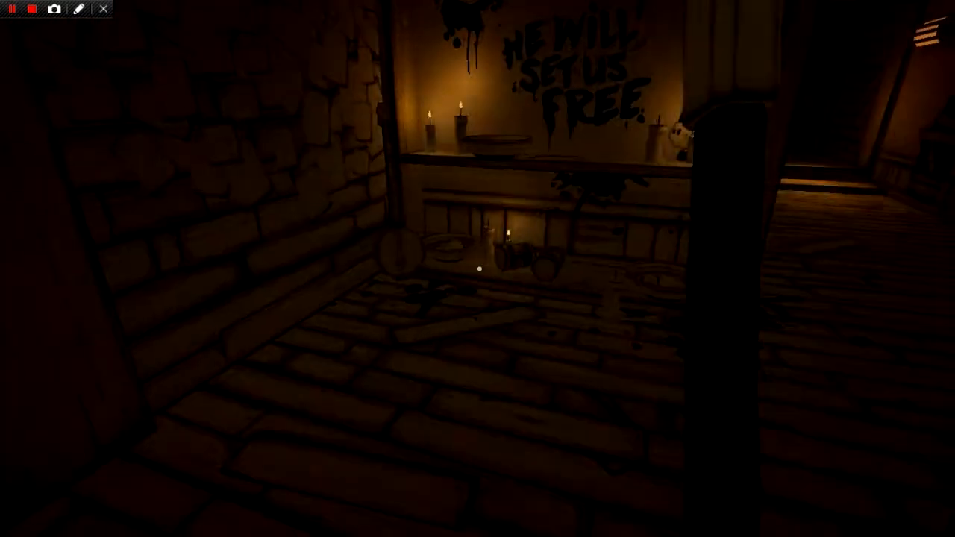
{"action": "mouse_move", "coordinate": [480, 269]}
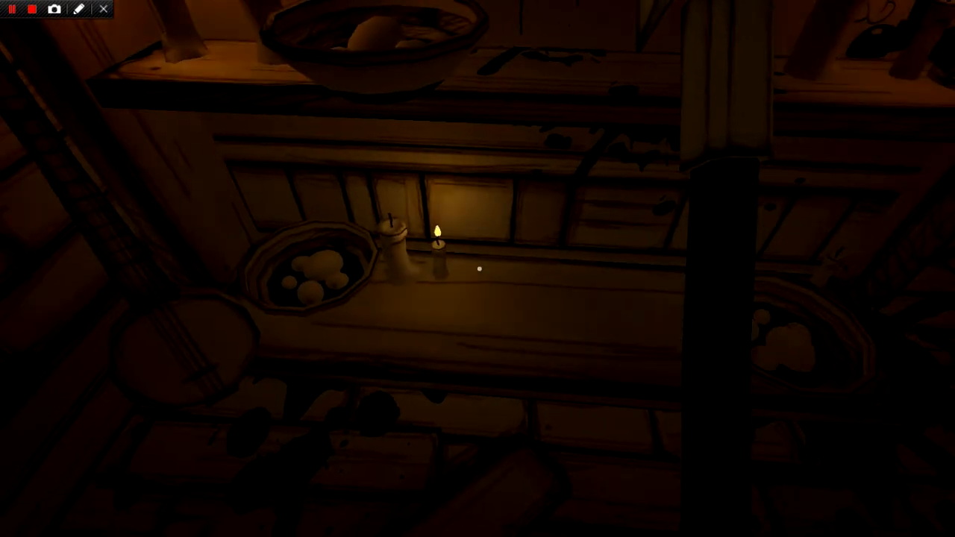
{"action": "mouse_move", "coordinate": [480, 268]}
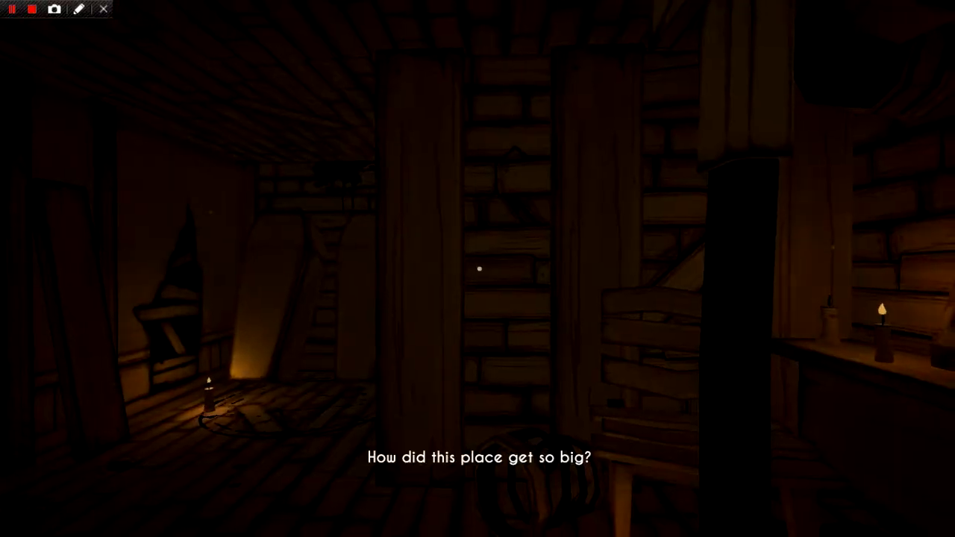
{"action": "mouse_move", "coordinate": [478, 269]}
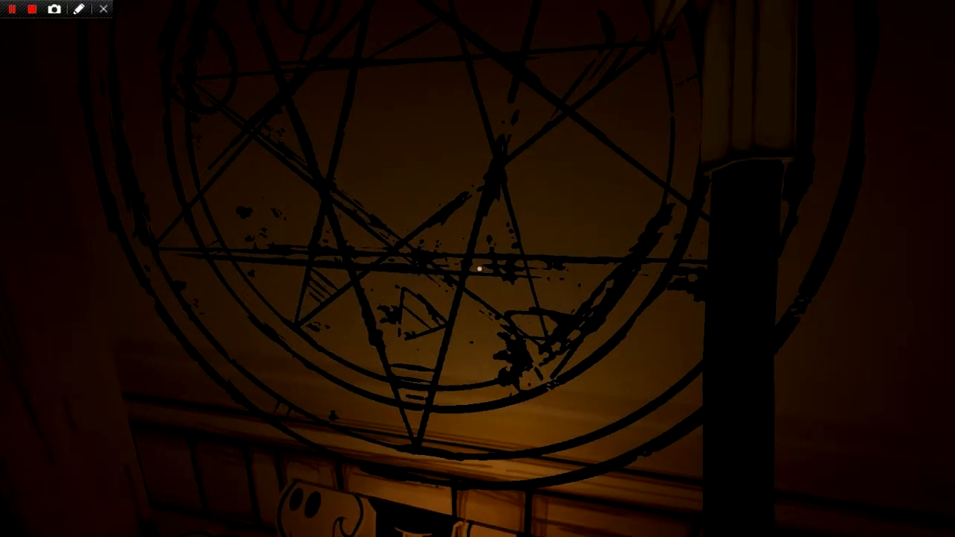
{"action": "mouse_move", "coordinate": [478, 269]}
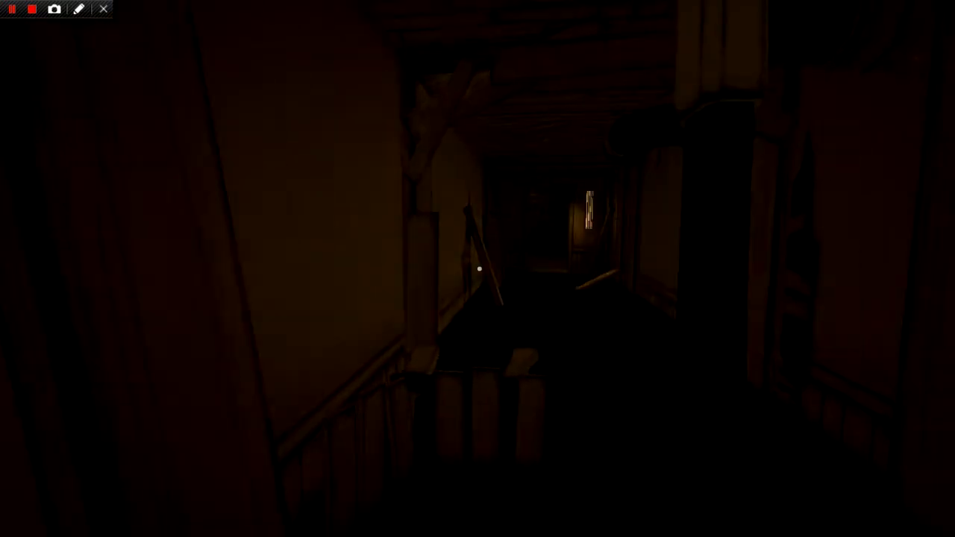
Walk through the doorway into the storeroom with the grinning Bendy cutout and can shelves
{"action": "key", "text": "W"}
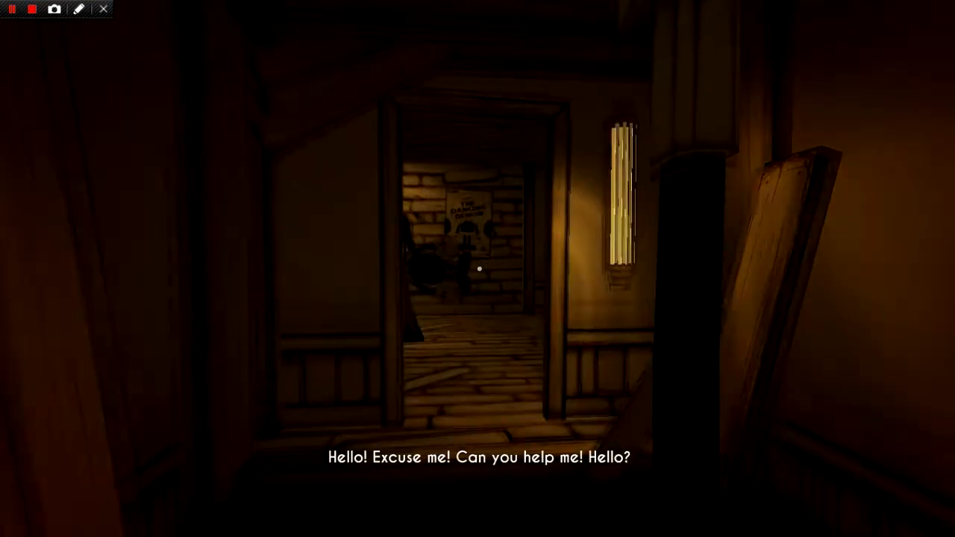
{"action": "key", "text": "w"}
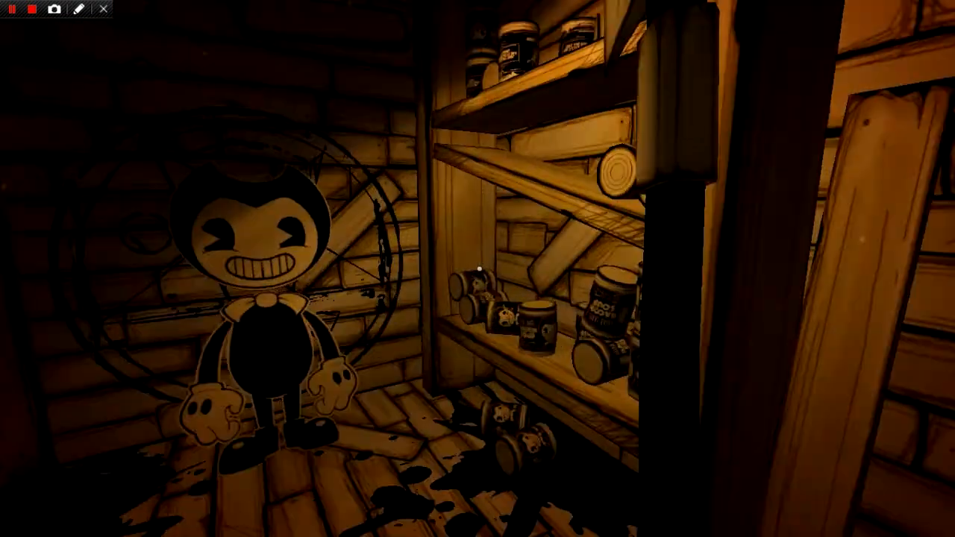
{"action": "mouse_move", "coordinate": [477, 268]}
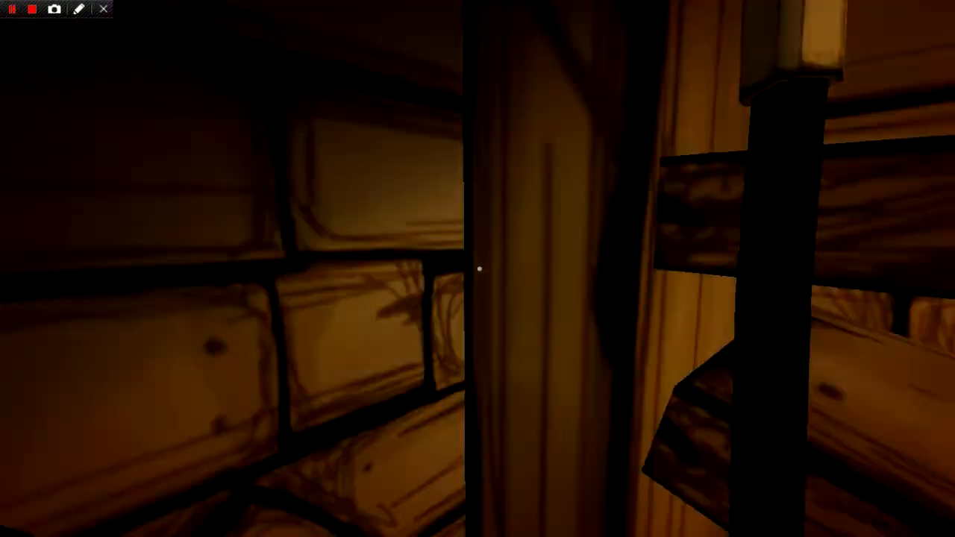
{"action": "mouse_move", "coordinate": [478, 269]}
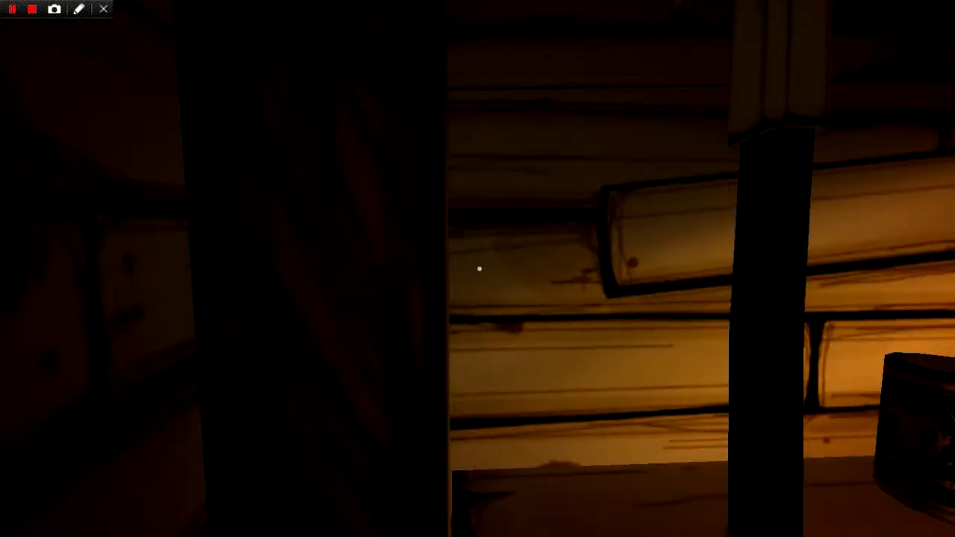
{"action": "mouse_move", "coordinate": [480, 270]}
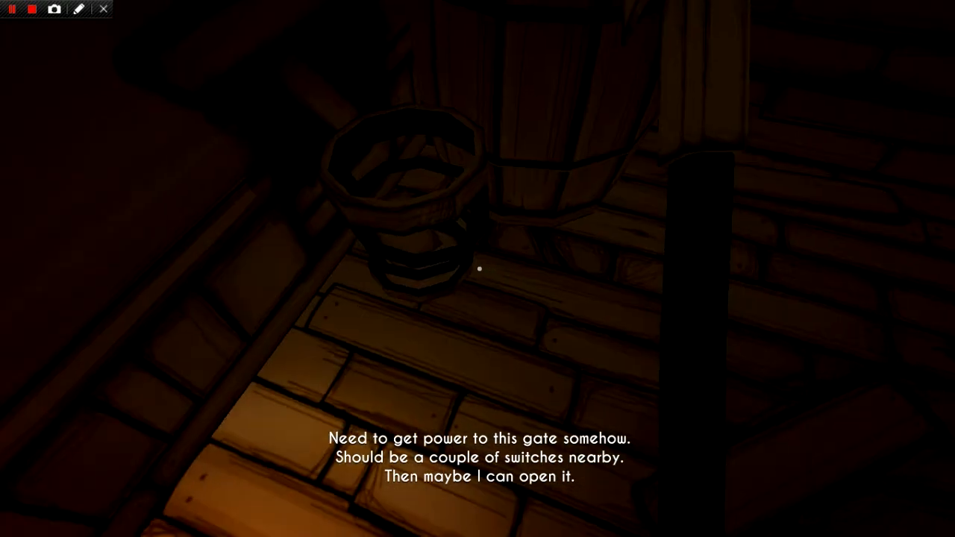
{"action": "mouse_move", "coordinate": [478, 269]}
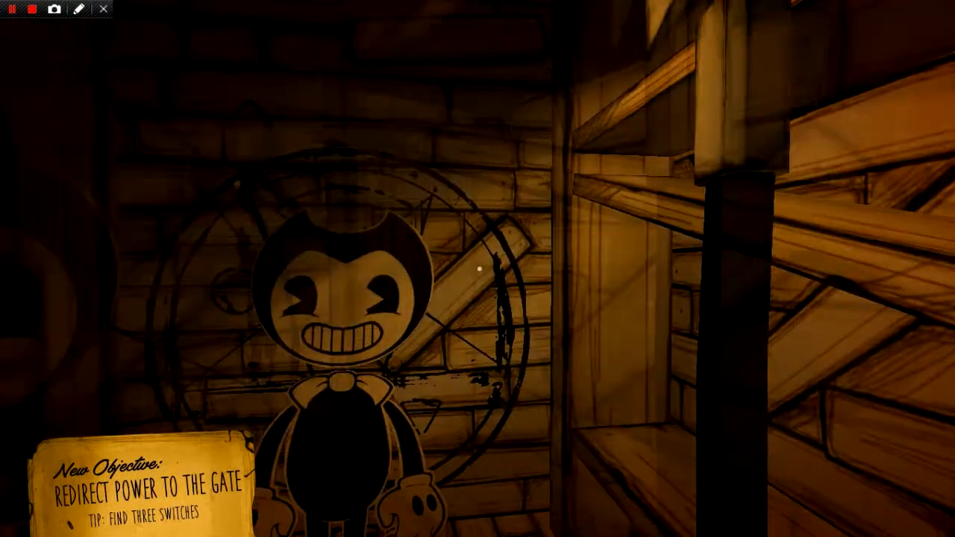
{"action": "mouse_move", "coordinate": [478, 269]}
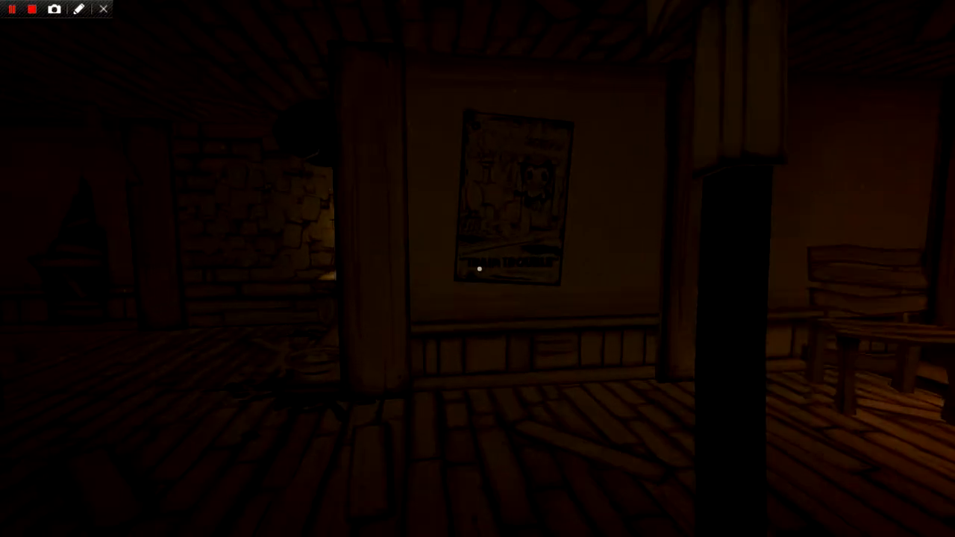
{"action": "mouse_move", "coordinate": [480, 268]}
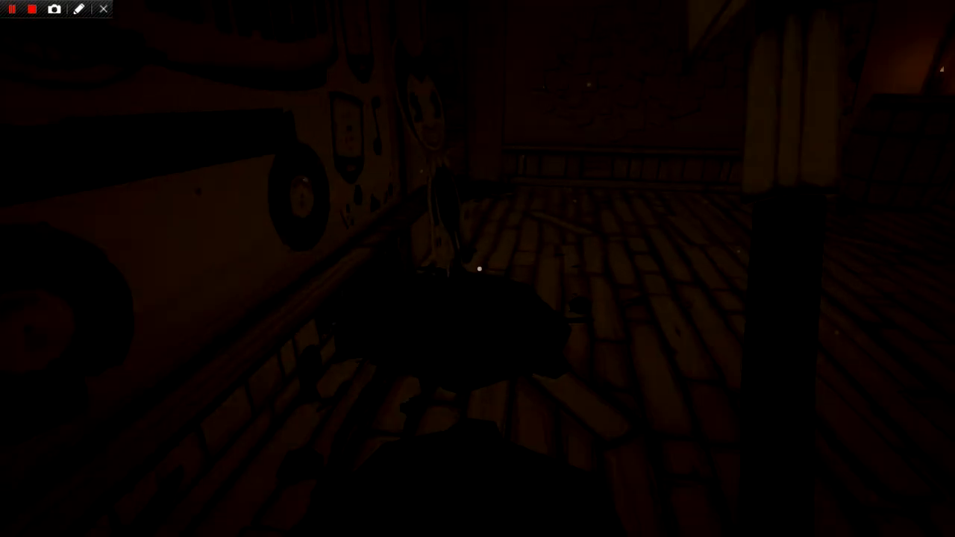
{"action": "mouse_move", "coordinate": [478, 268]}
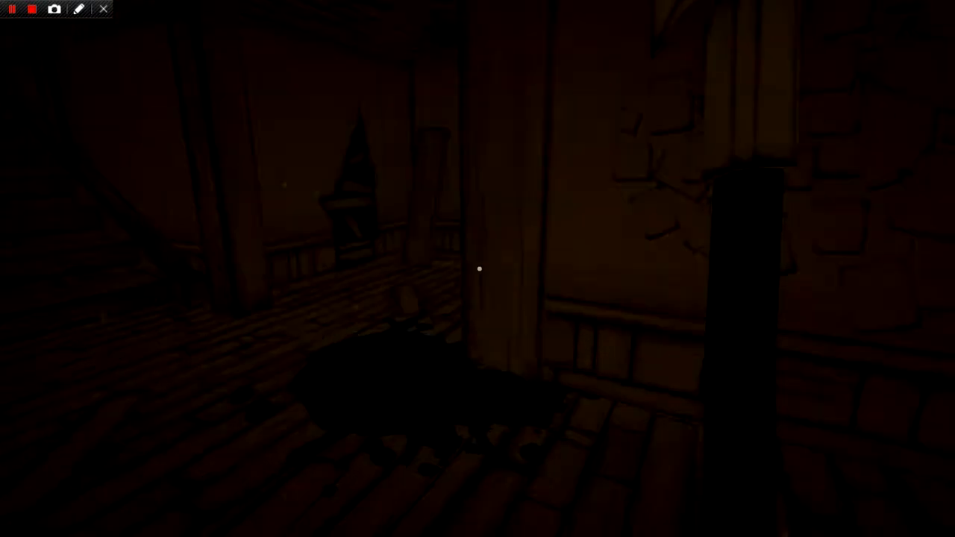
{"action": "mouse_move", "coordinate": [479, 269]}
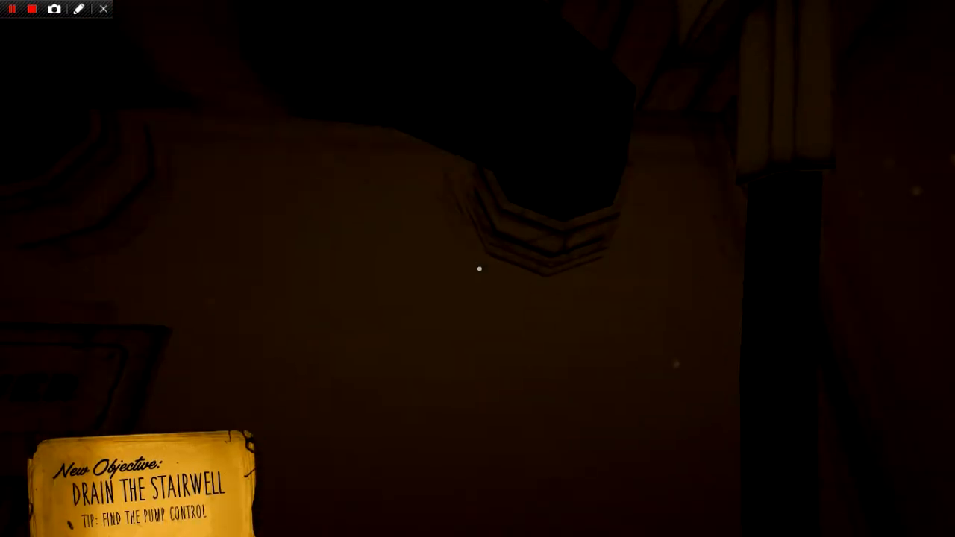
{"action": "mouse_move", "coordinate": [480, 268]}
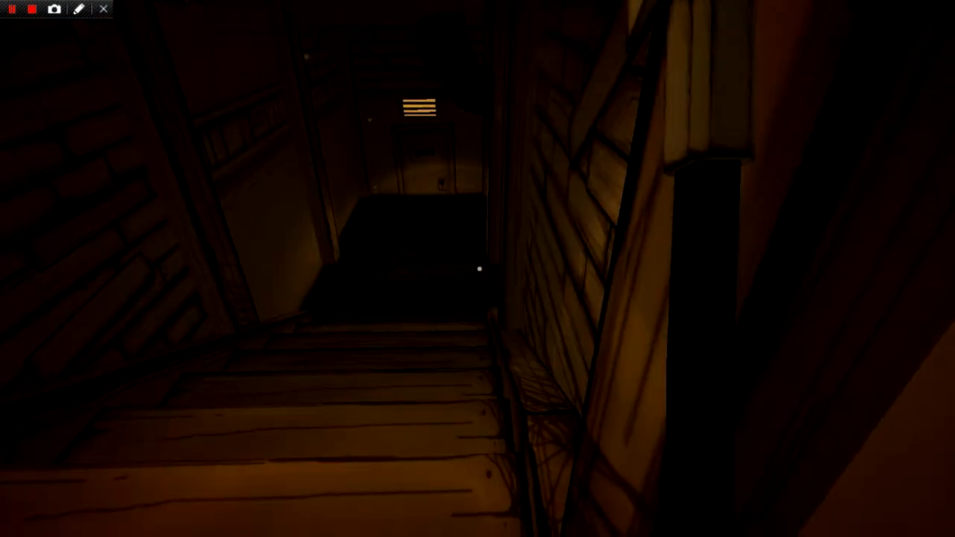
{"action": "mouse_move", "coordinate": [477, 269]}
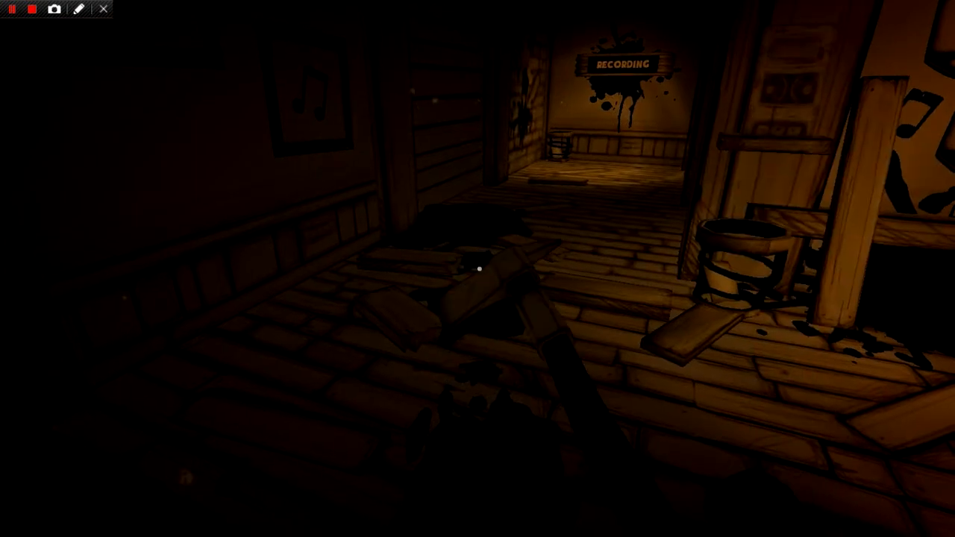
{"action": "mouse_move", "coordinate": [477, 269]}
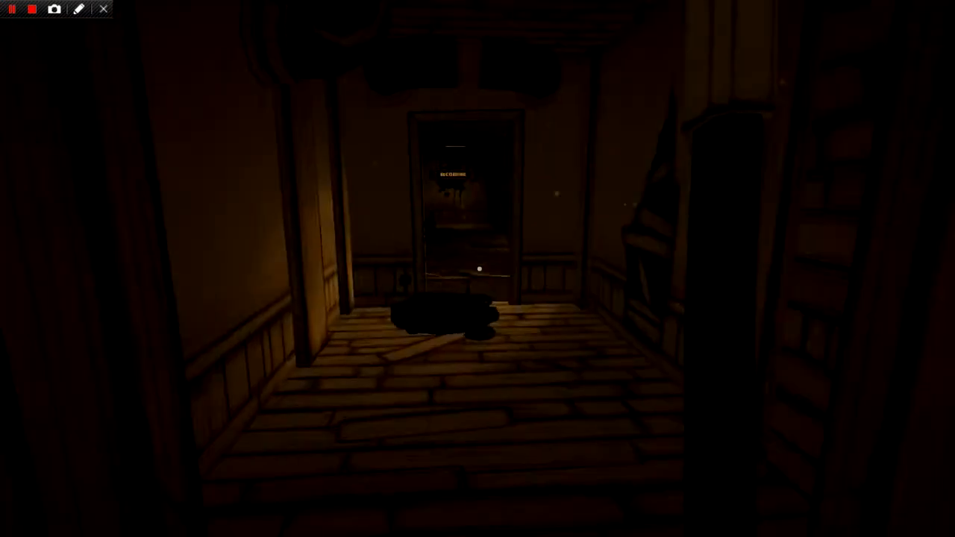
Walk past the recording booth and drum into the dark corridor toward the lit object
{"action": "key", "text": "w"}
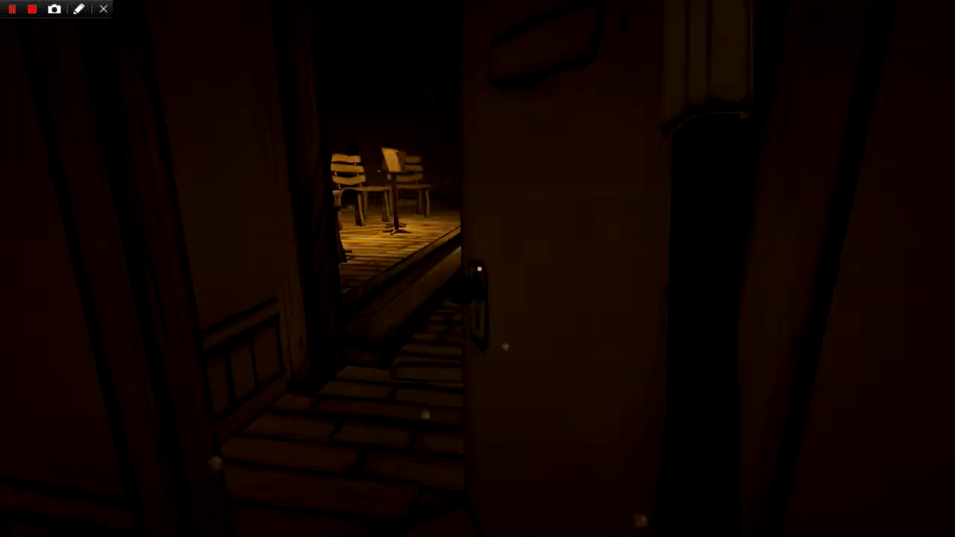
{"action": "mouse_move", "coordinate": [478, 268]}
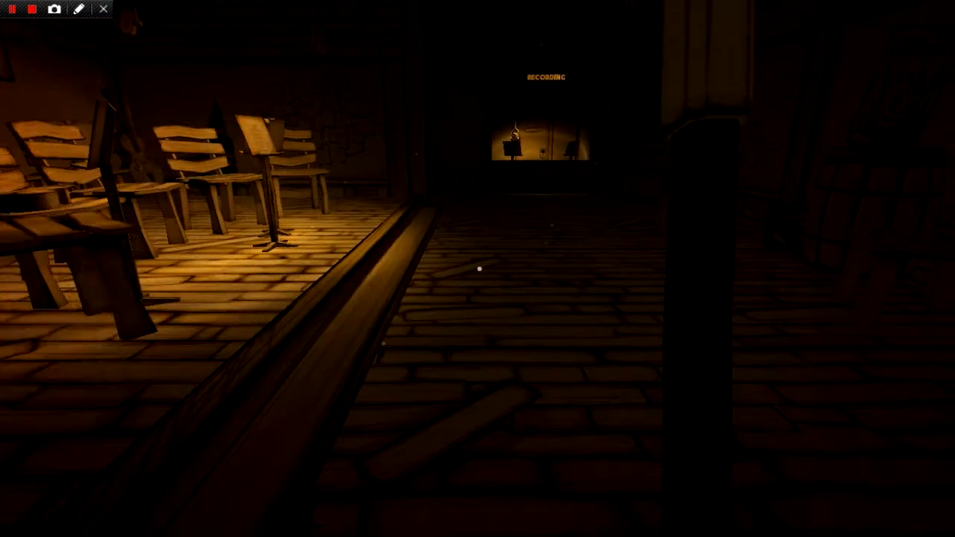
{"action": "mouse_move", "coordinate": [478, 268]}
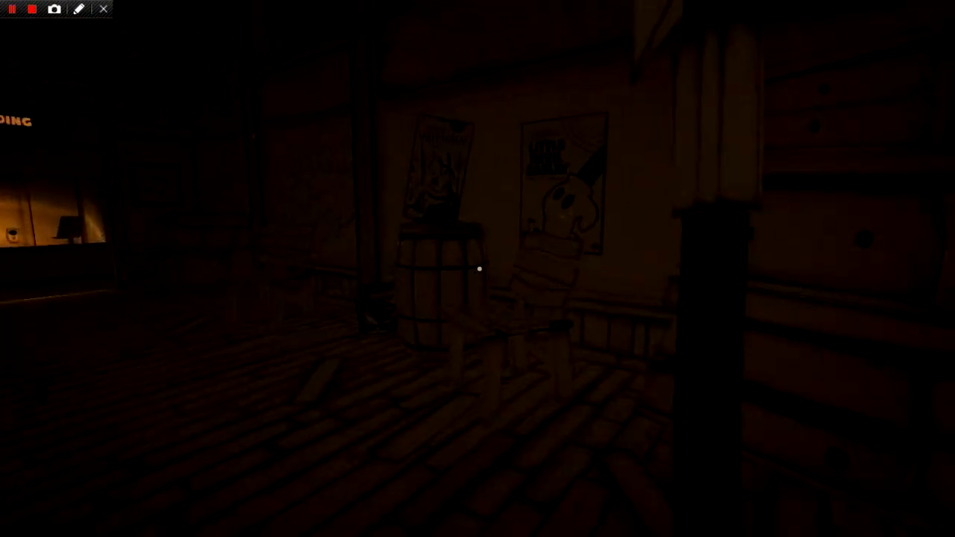
{"action": "mouse_move", "coordinate": [477, 268]}
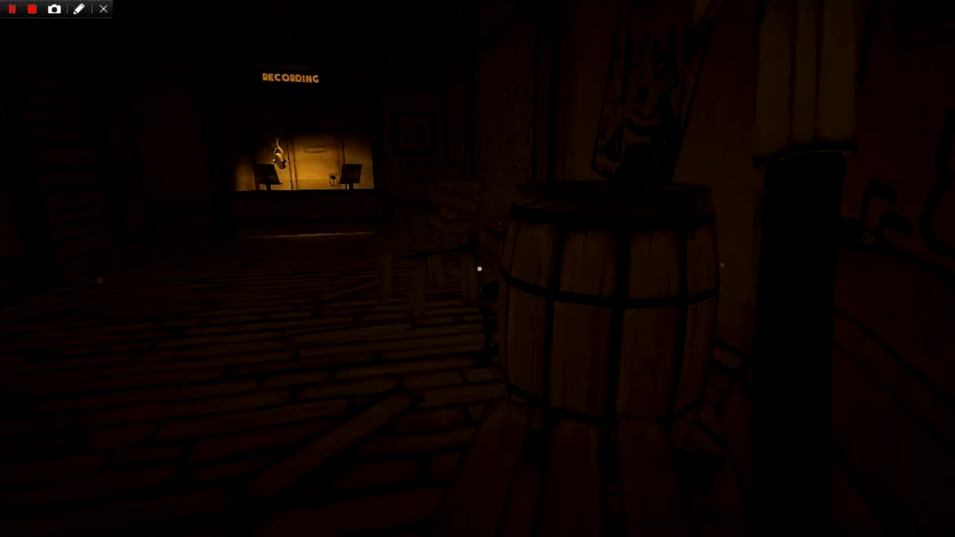
{"action": "mouse_move", "coordinate": [478, 269]}
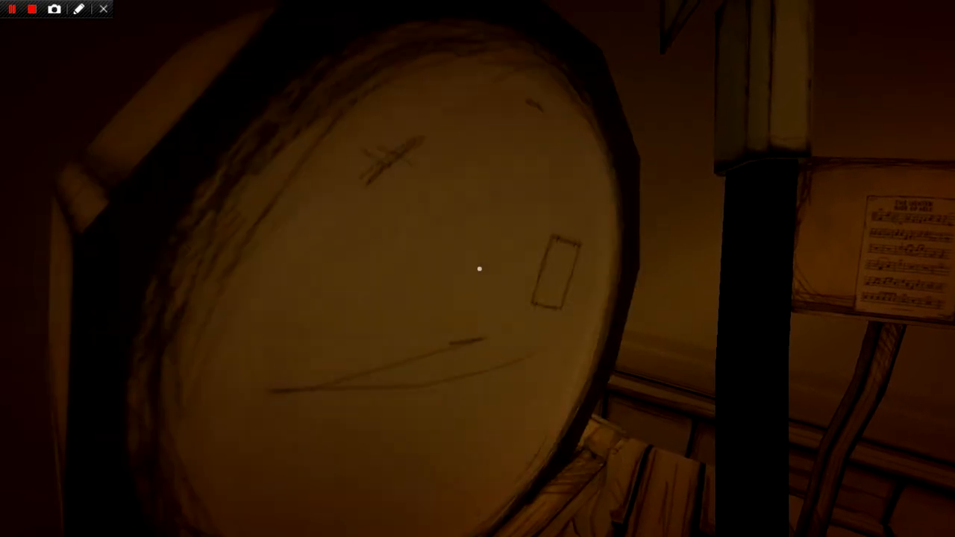
{"action": "mouse_move", "coordinate": [480, 268]}
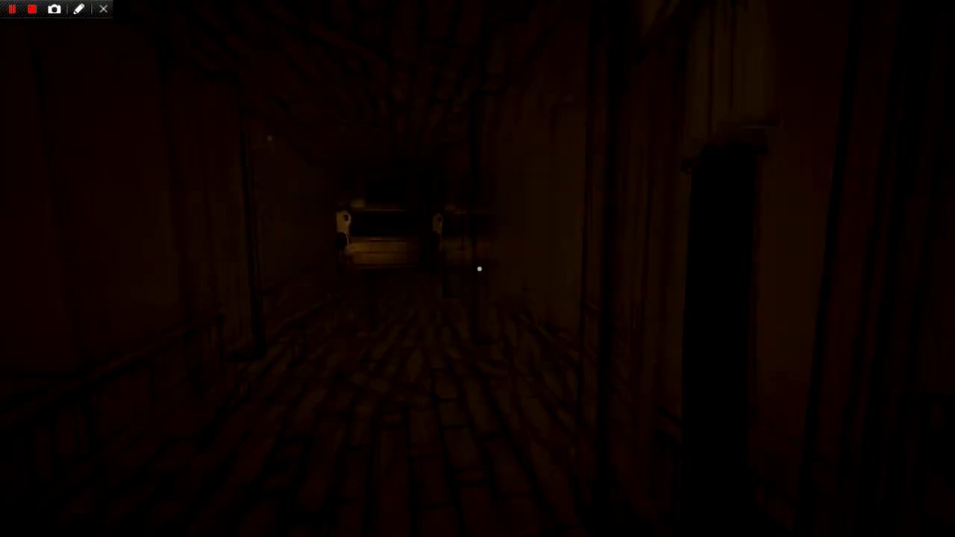
{"action": "mouse_move", "coordinate": [478, 268]}
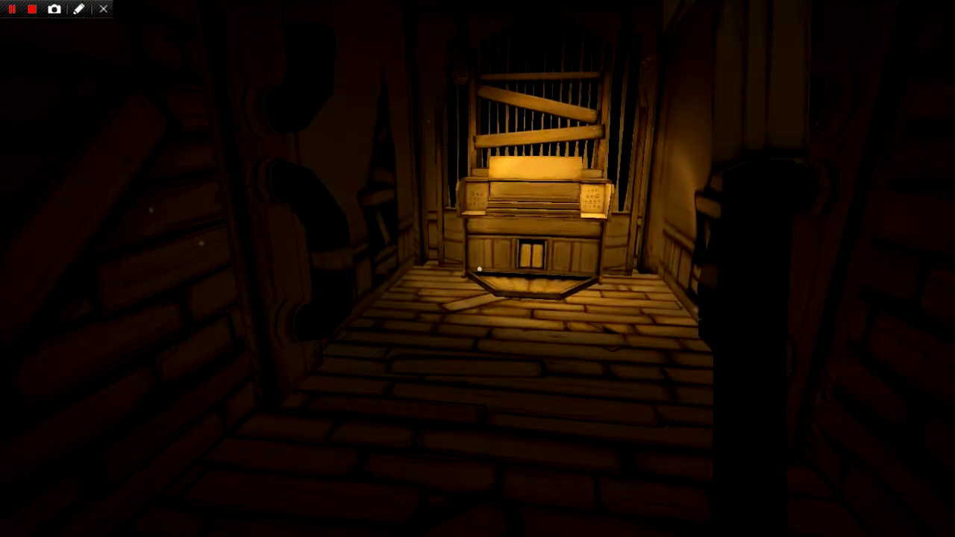
{"action": "mouse_move", "coordinate": [477, 268]}
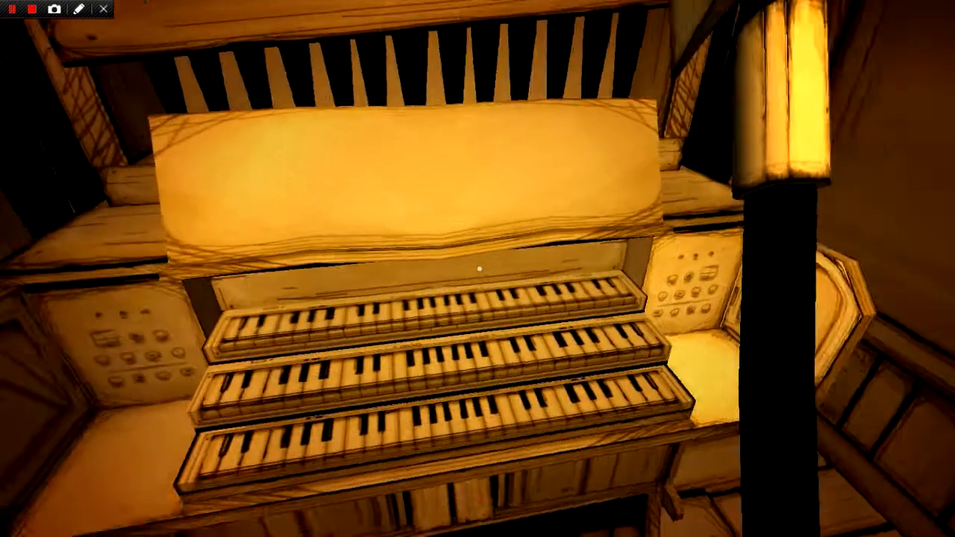
{"action": "mouse_move", "coordinate": [478, 269]}
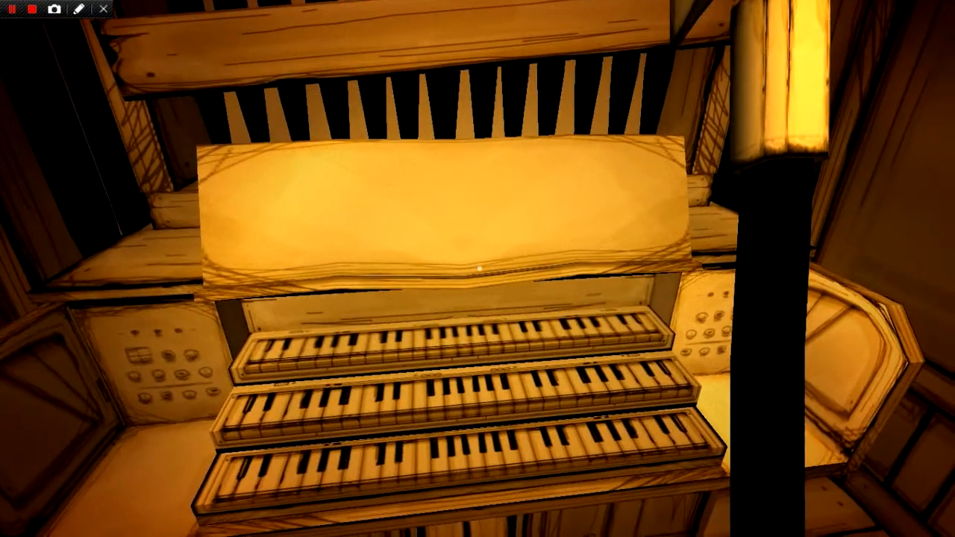
{"action": "mouse_move", "coordinate": [477, 269]}
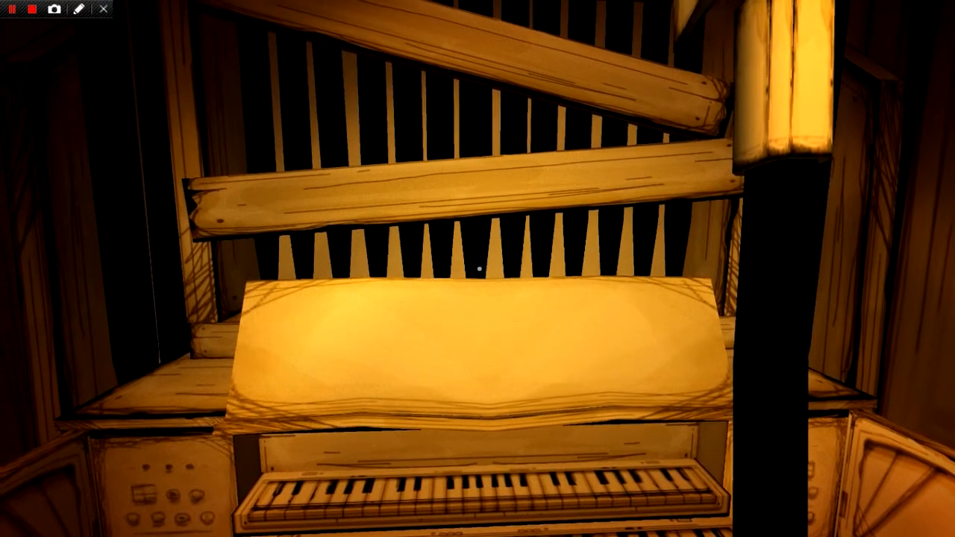
{"action": "mouse_move", "coordinate": [477, 269]}
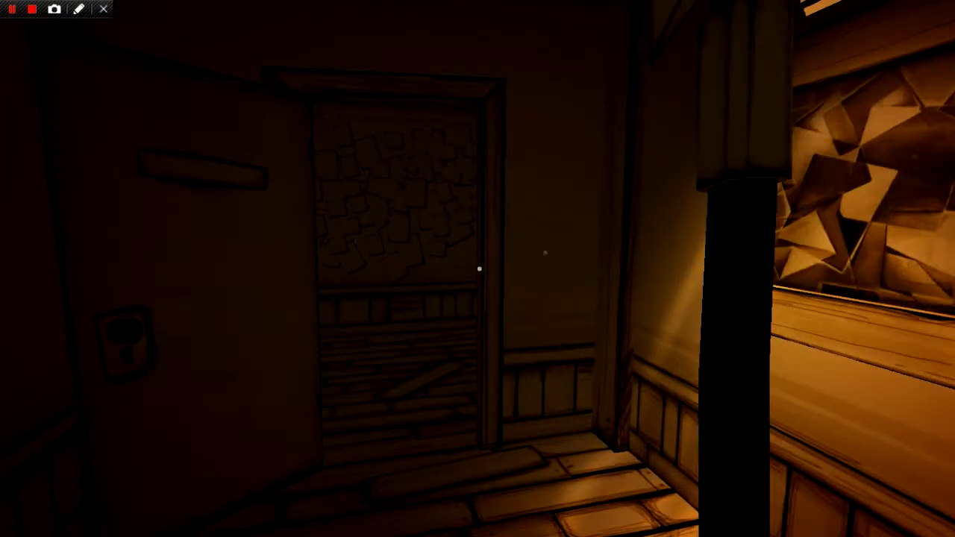
{"action": "mouse_move", "coordinate": [477, 268]}
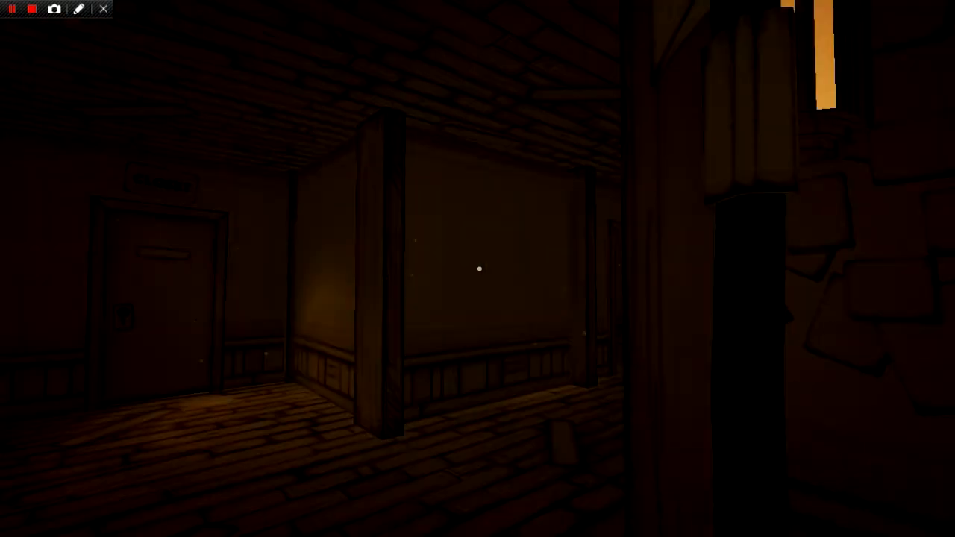
{"action": "mouse_move", "coordinate": [478, 269]}
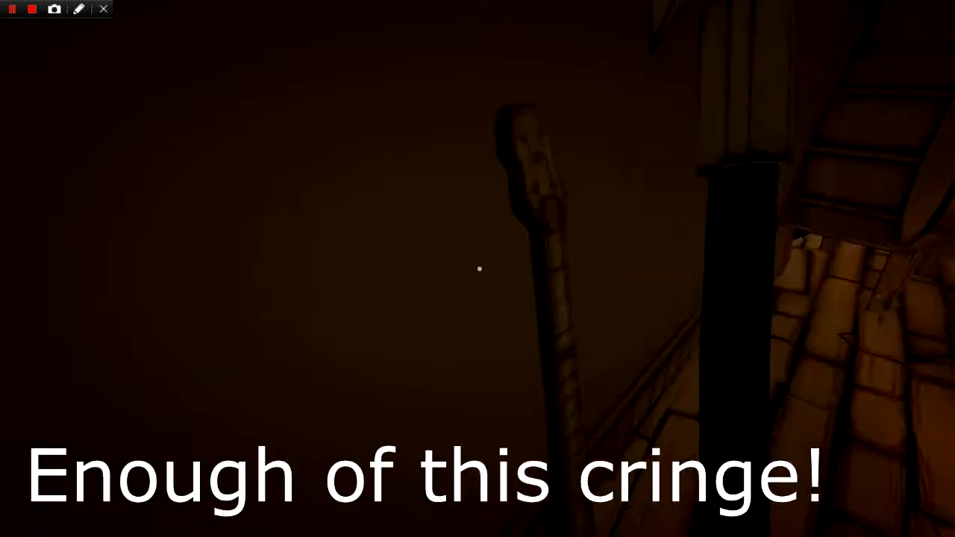
{"action": "mouse_move", "coordinate": [477, 268]}
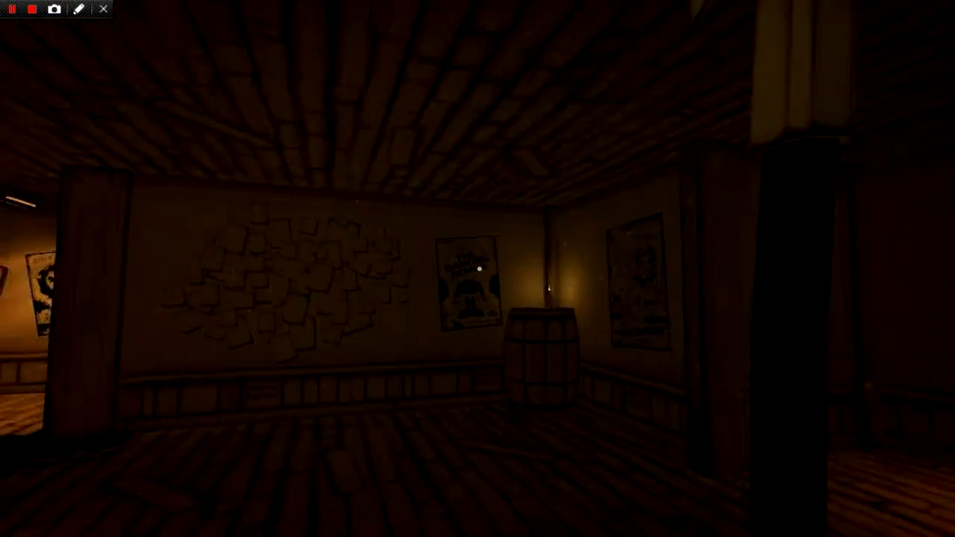
{"action": "mouse_move", "coordinate": [477, 269]}
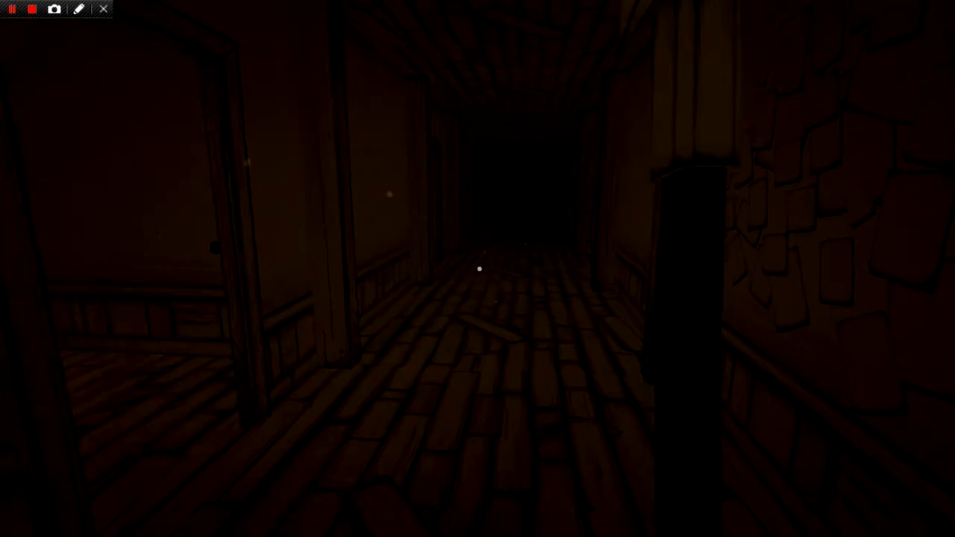
{"action": "mouse_move", "coordinate": [478, 269]}
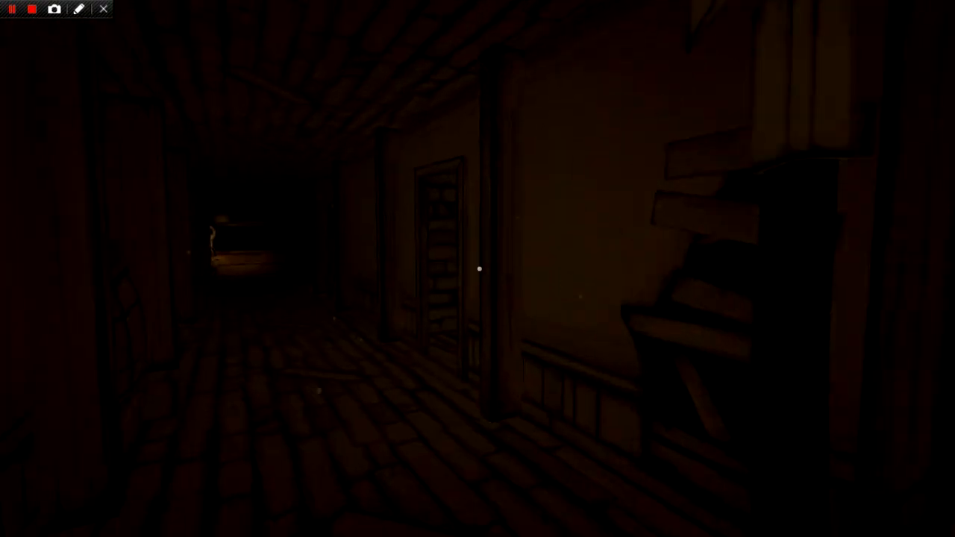
{"action": "mouse_move", "coordinate": [478, 269]}
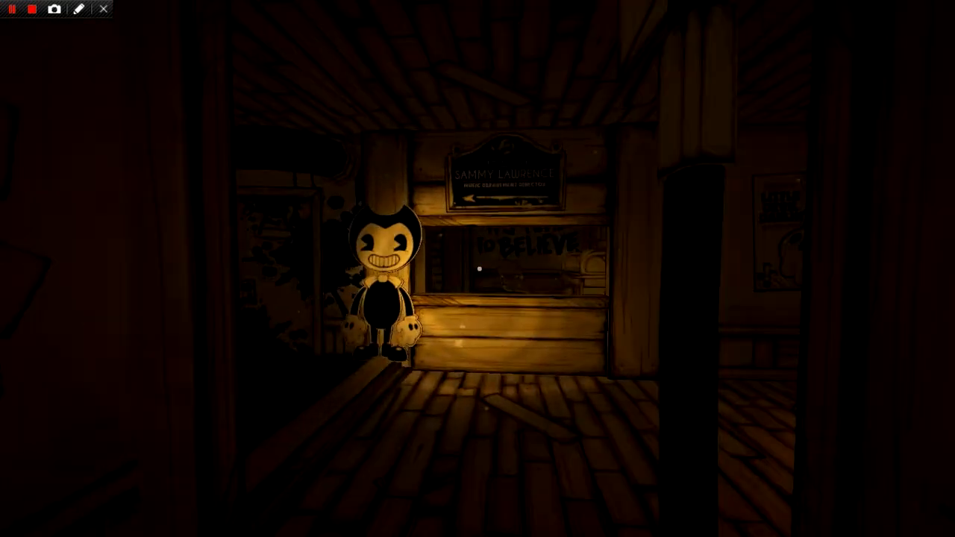
{"action": "mouse_move", "coordinate": [478, 269]}
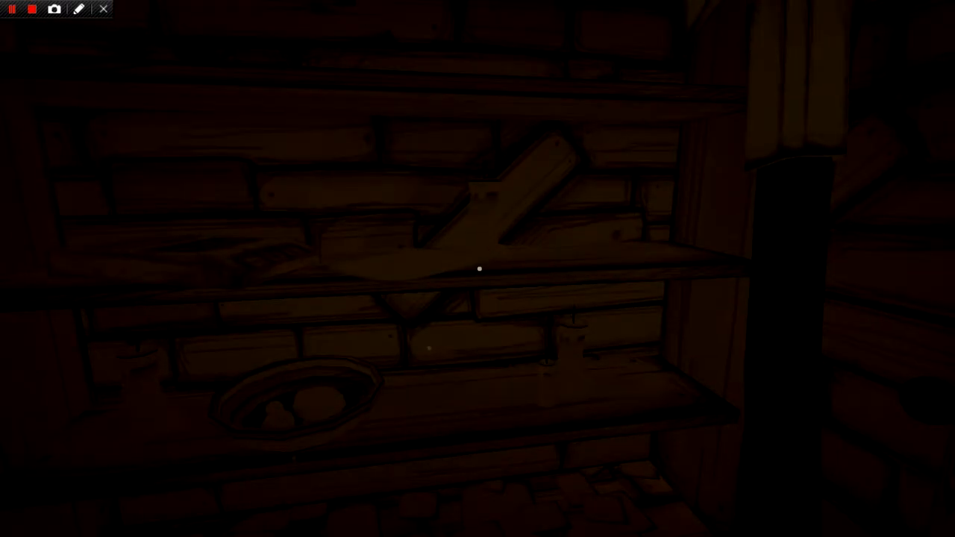
{"action": "mouse_move", "coordinate": [478, 269]}
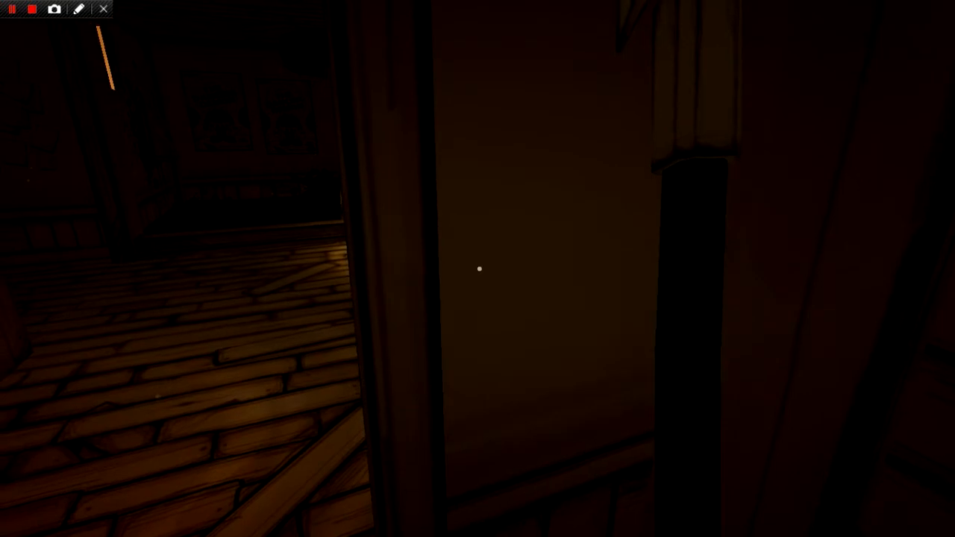
{"action": "mouse_move", "coordinate": [480, 269]}
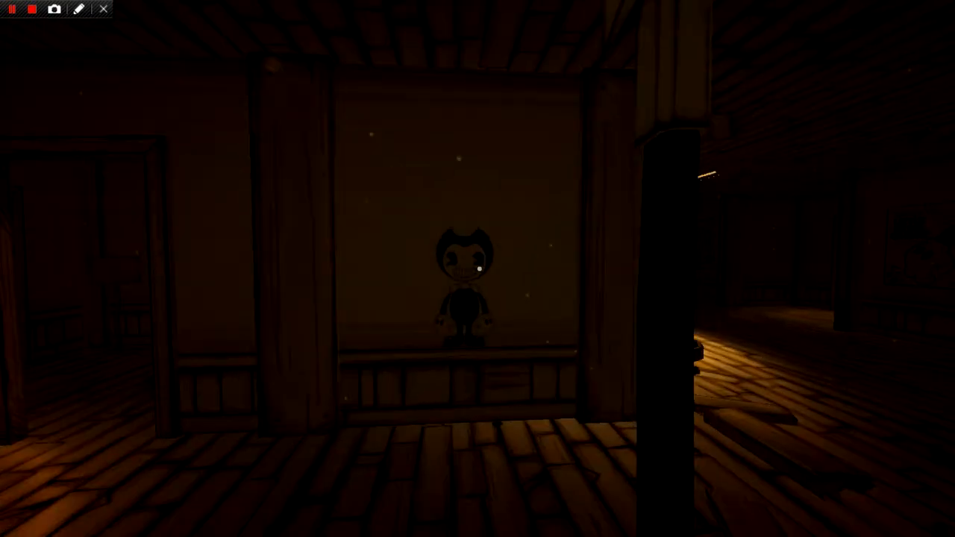
{"action": "mouse_move", "coordinate": [477, 268]}
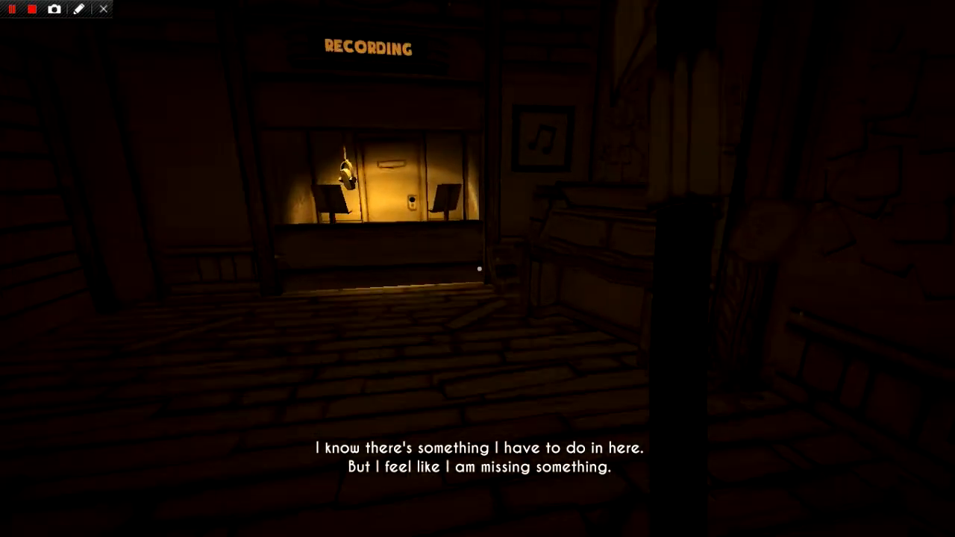
{"action": "mouse_move", "coordinate": [477, 268]}
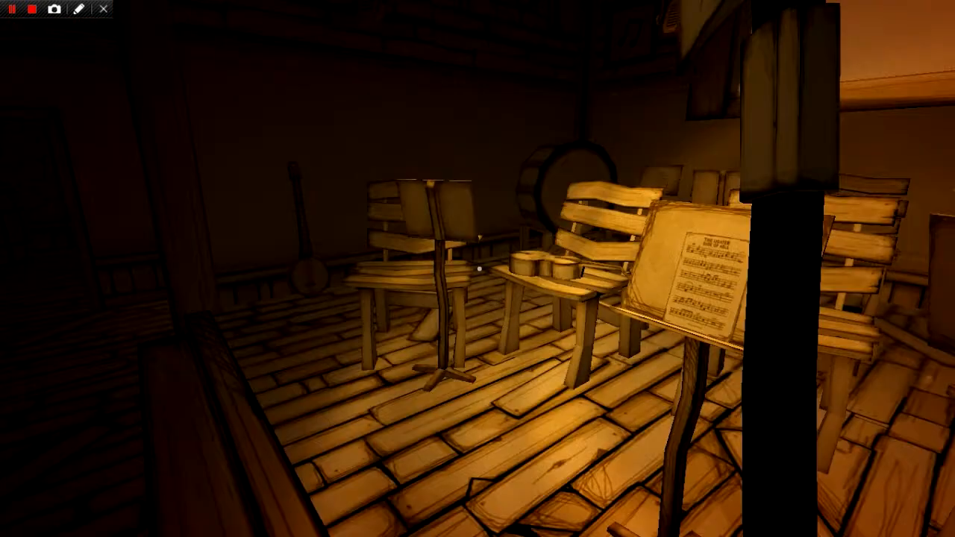
{"action": "mouse_move", "coordinate": [478, 269]}
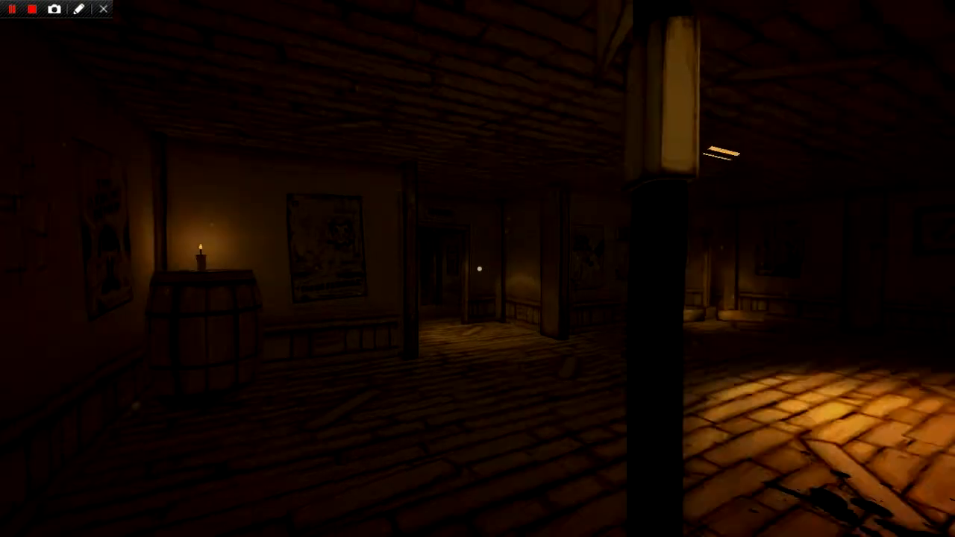
{"action": "mouse_move", "coordinate": [478, 269]}
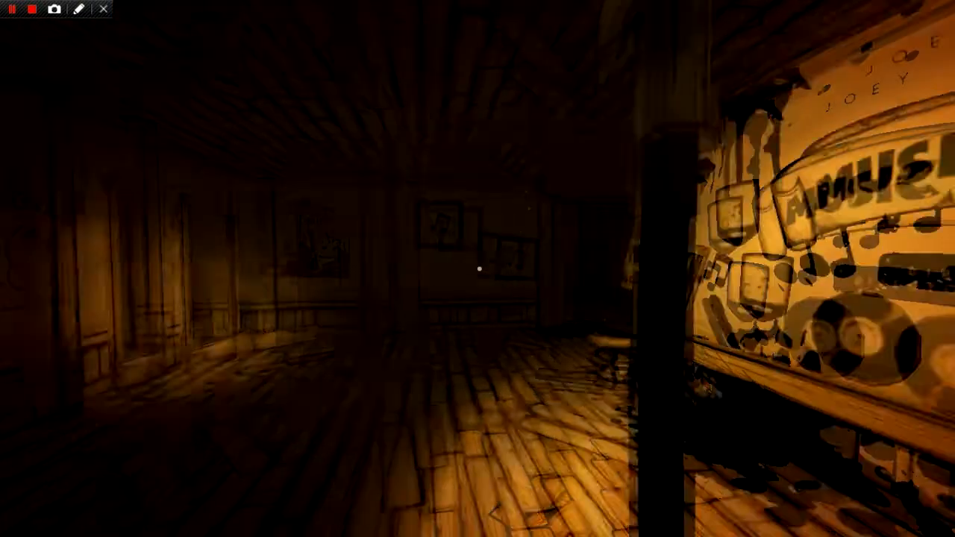
{"action": "mouse_move", "coordinate": [478, 269]}
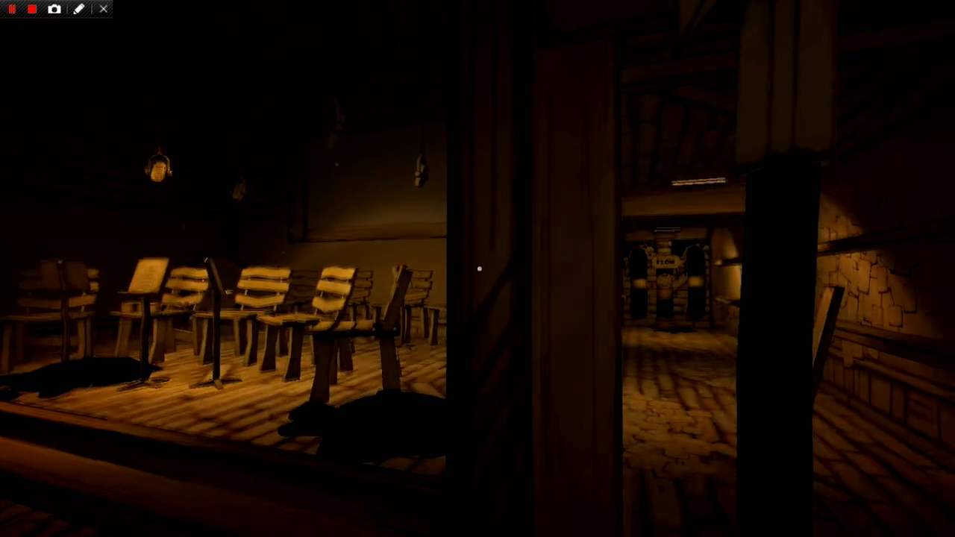
{"action": "mouse_move", "coordinate": [478, 269]}
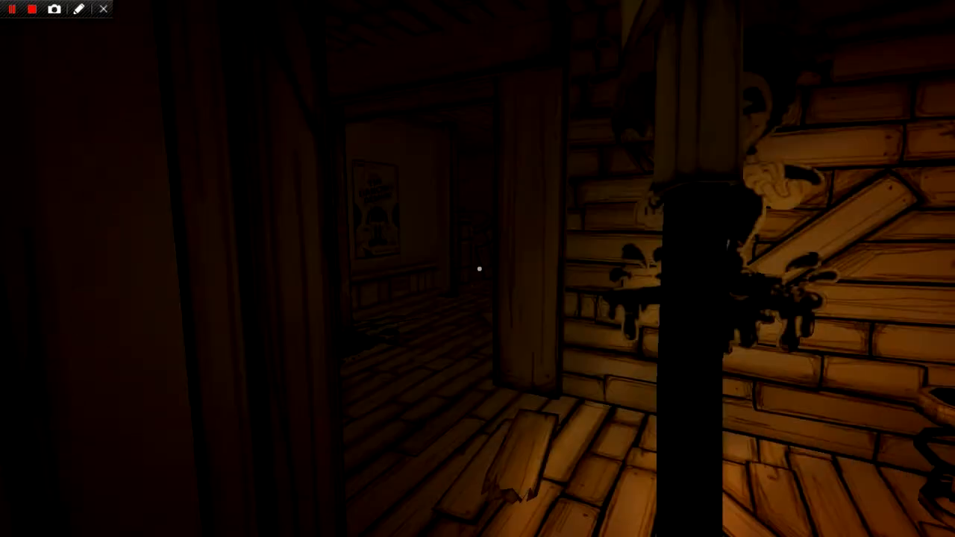
{"action": "mouse_move", "coordinate": [479, 268]}
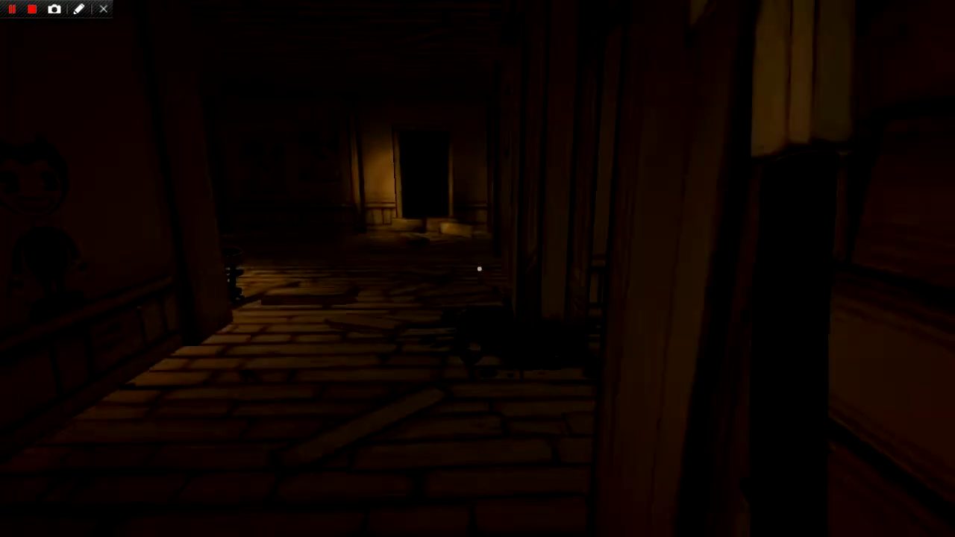
{"action": "mouse_move", "coordinate": [477, 268]}
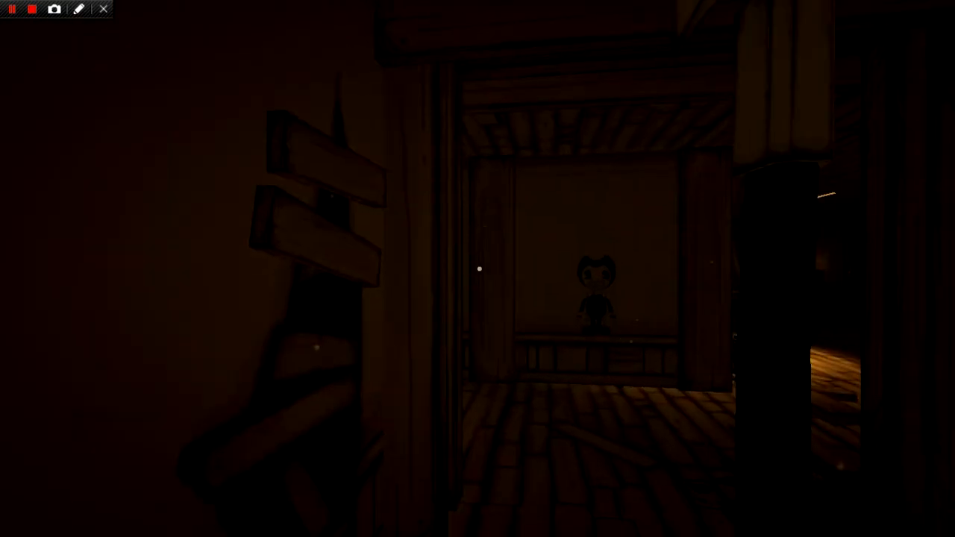
{"action": "mouse_move", "coordinate": [477, 269]}
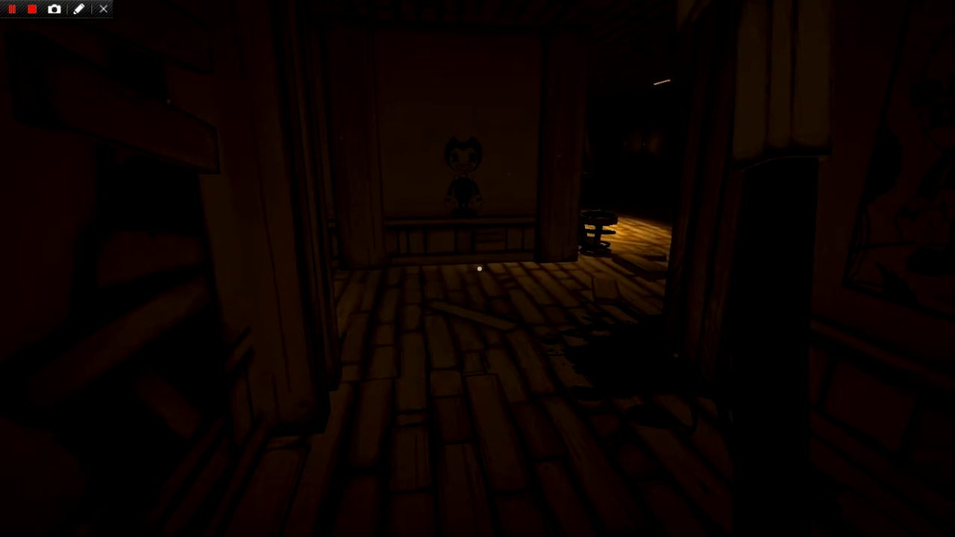
Walk through the dim plank corridors up to the Bendy cutout behind the railing
{"action": "key", "text": "w"}
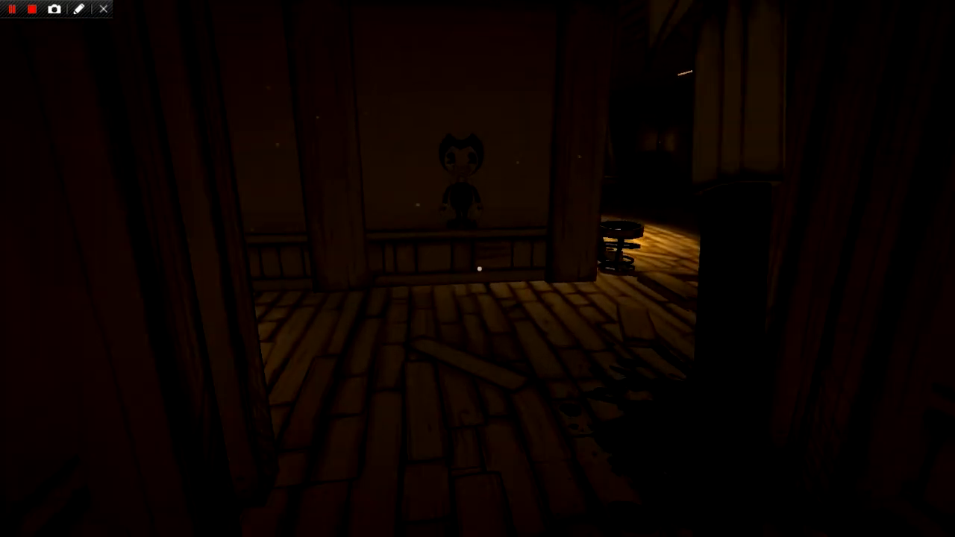
{"action": "mouse_move", "coordinate": [478, 269]}
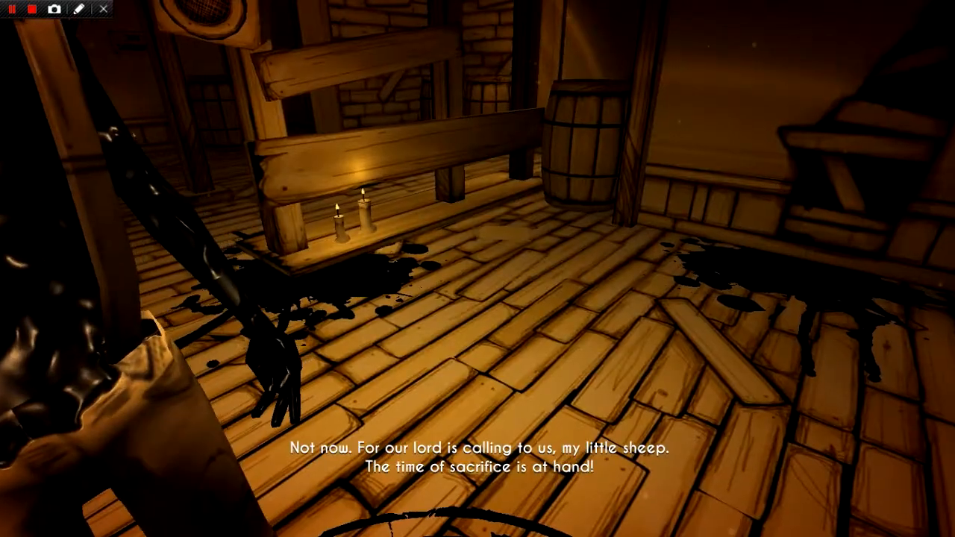
{"action": "mouse_move", "coordinate": [477, 269]}
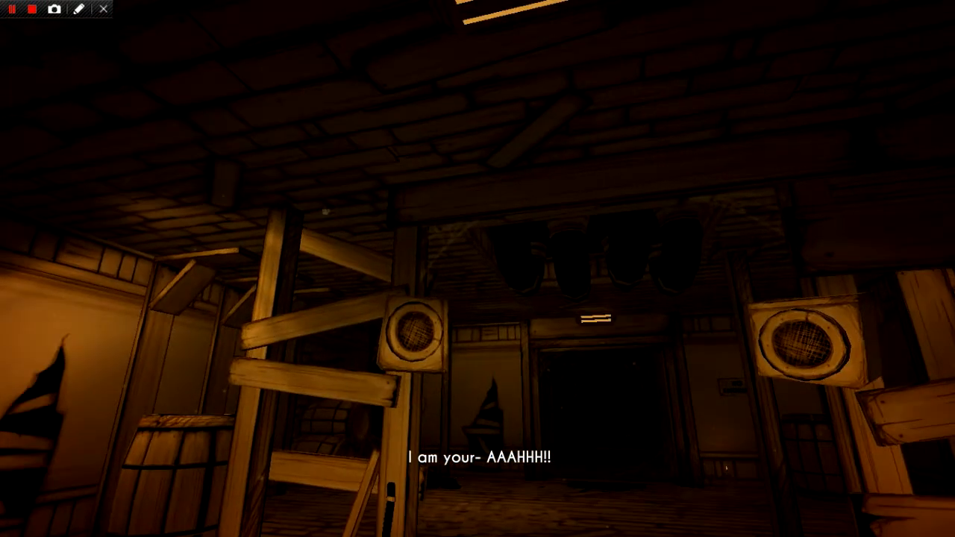
{"action": "mouse_move", "coordinate": [477, 269]}
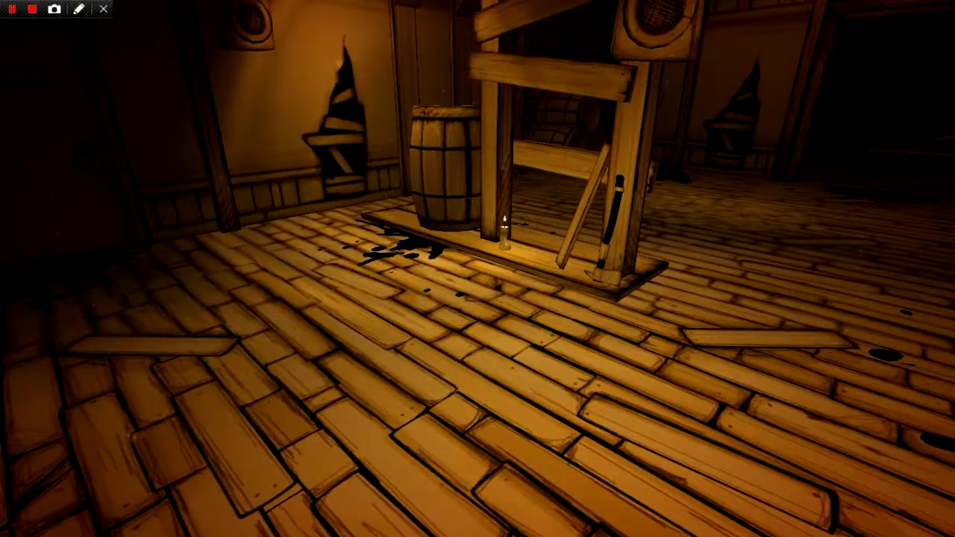
{"action": "mouse_move", "coordinate": [478, 269]}
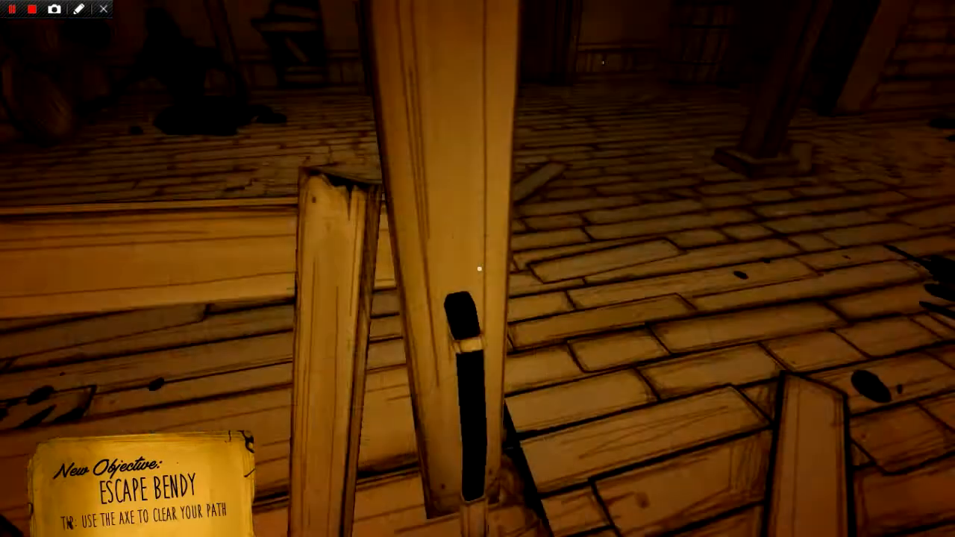
{"action": "mouse_move", "coordinate": [478, 269]}
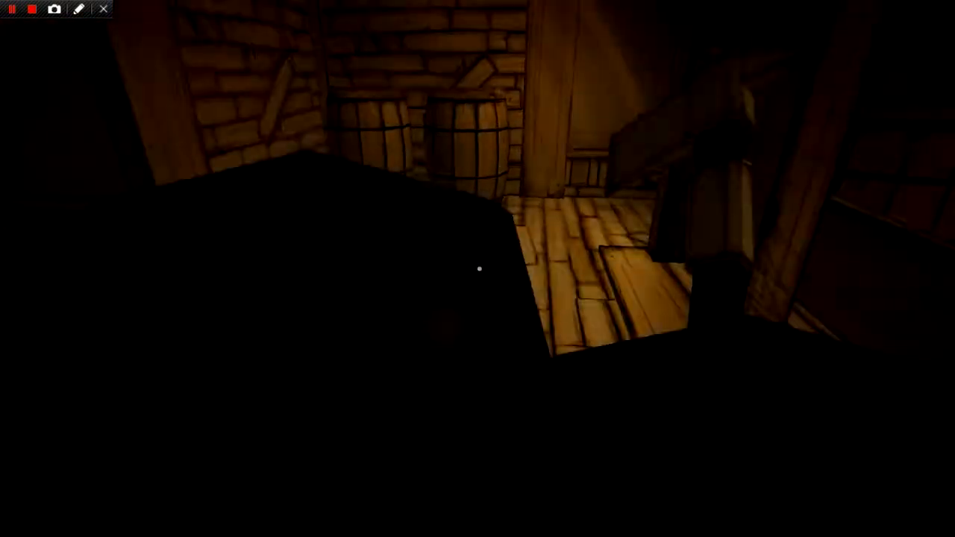
{"action": "mouse_move", "coordinate": [477, 269]}
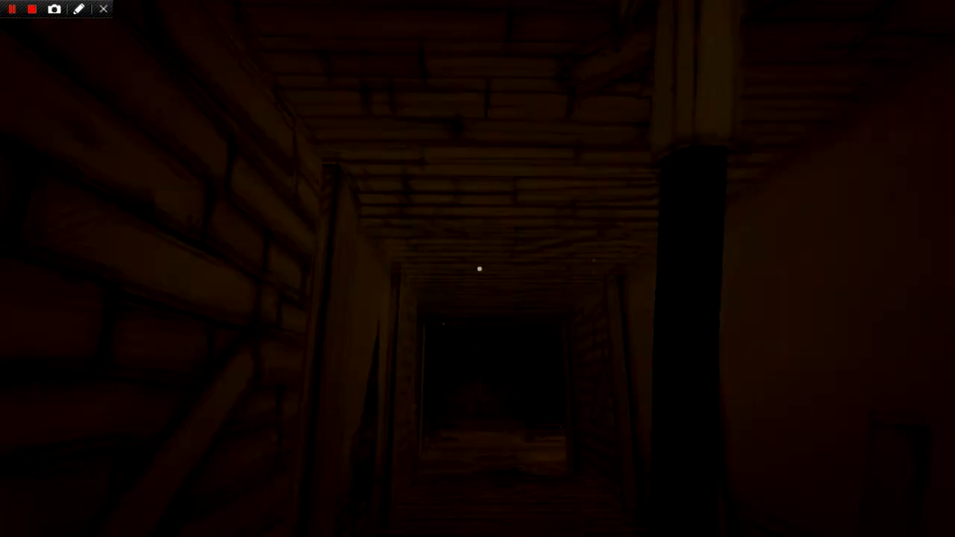
{"action": "mouse_move", "coordinate": [478, 268]}
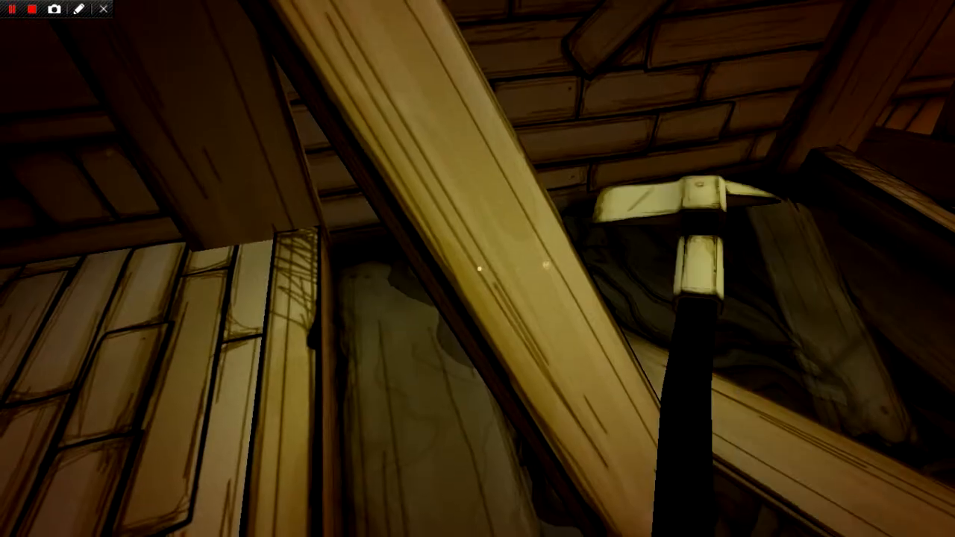
{"action": "mouse_move", "coordinate": [478, 268]}
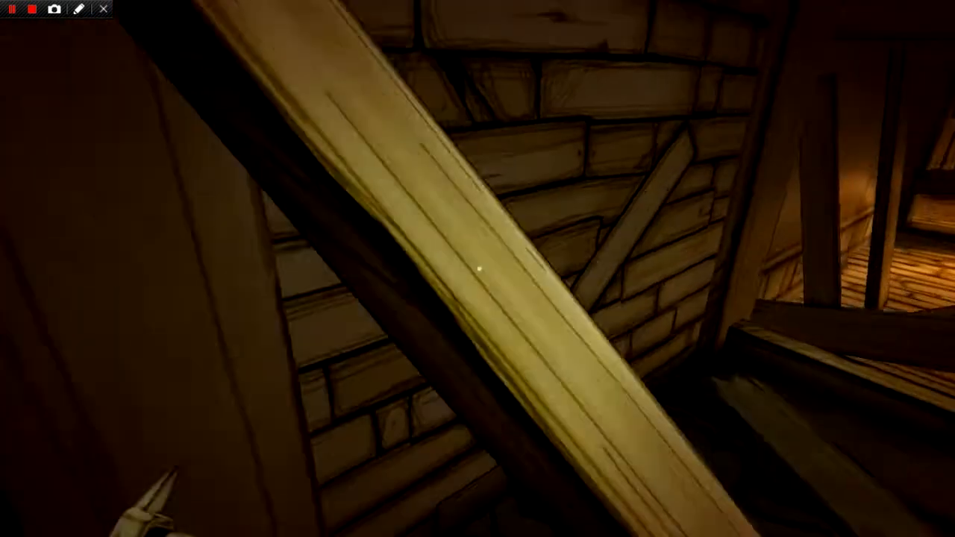
{"action": "mouse_move", "coordinate": [477, 269]}
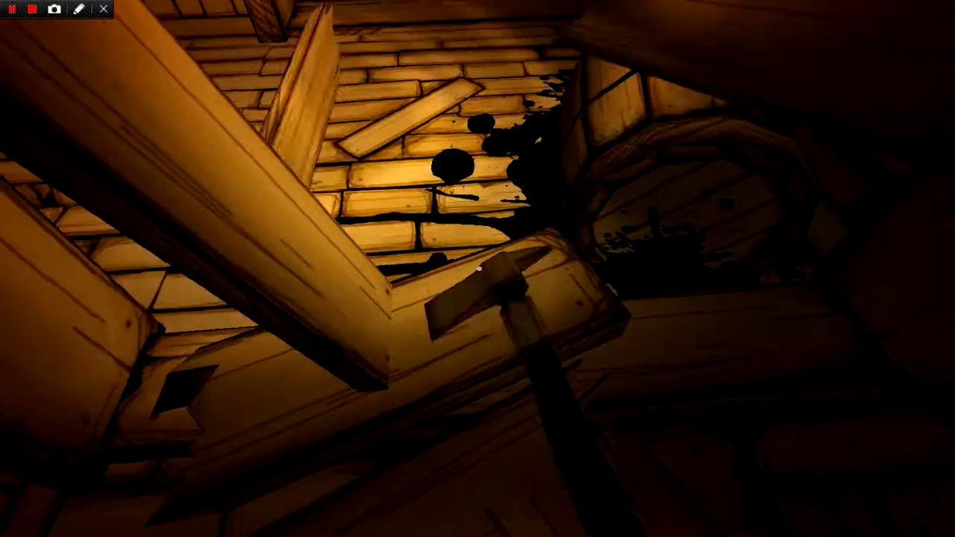
{"action": "mouse_move", "coordinate": [478, 269]}
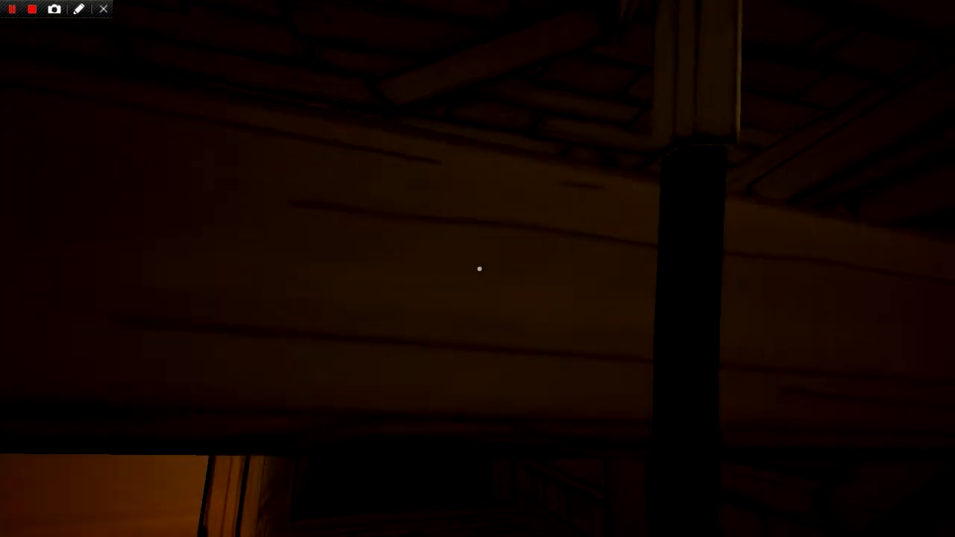
{"action": "mouse_move", "coordinate": [478, 269]}
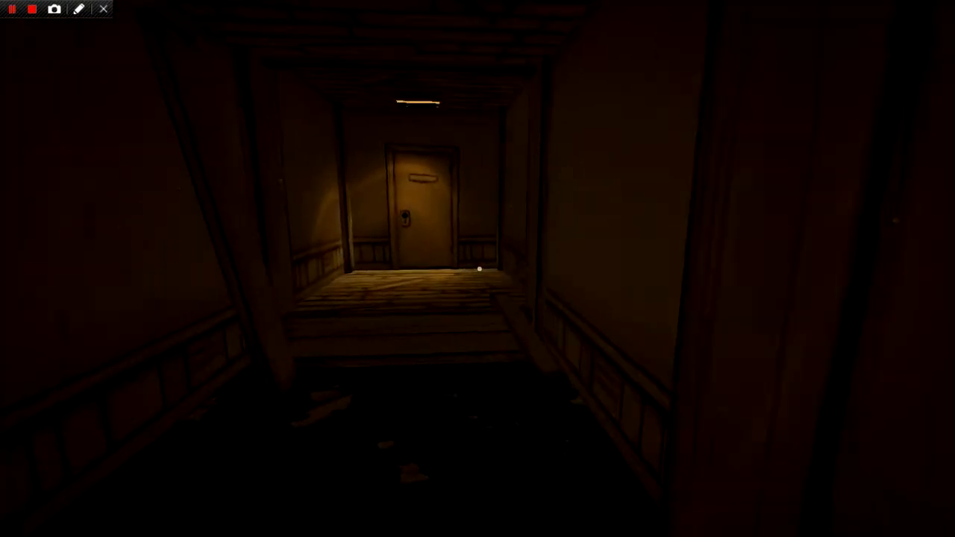
Walk past the vault sign into the ornate-panelled room where a voice asks who's there
{"action": "key", "text": "w"}
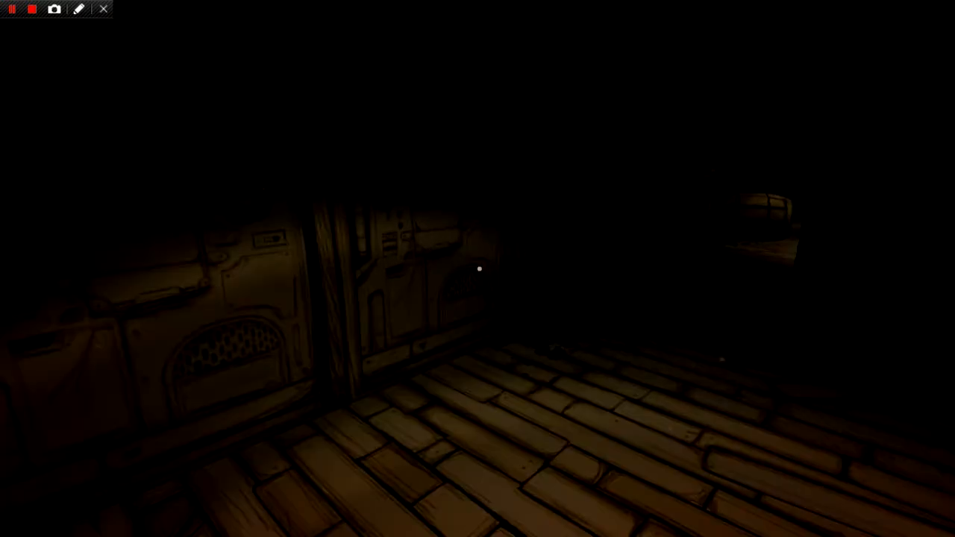
{"action": "mouse_move", "coordinate": [479, 269]}
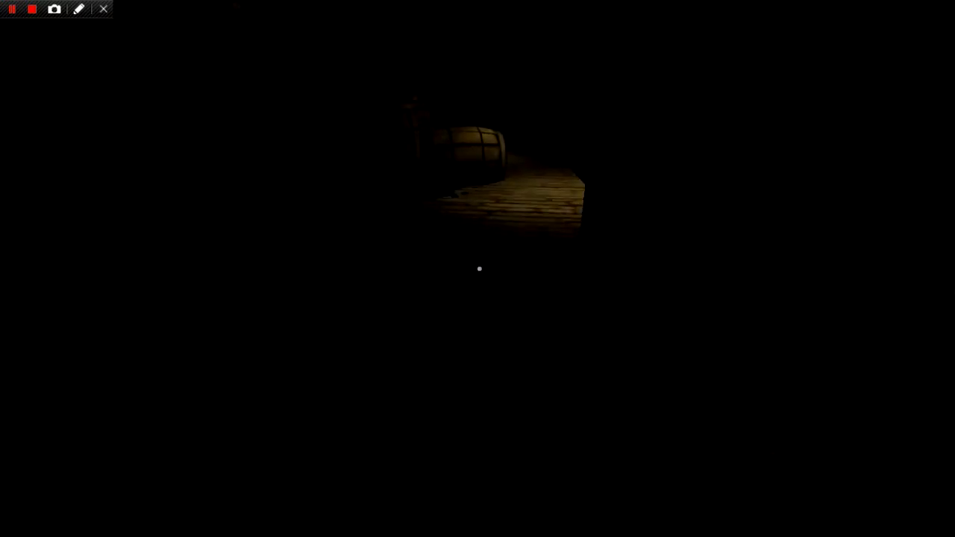
{"action": "mouse_move", "coordinate": [479, 268]}
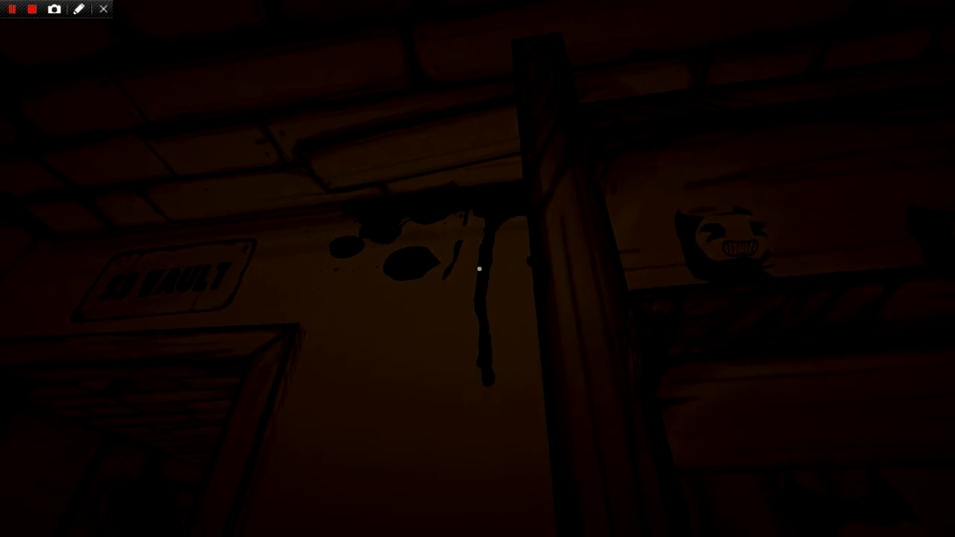
{"action": "mouse_move", "coordinate": [477, 269]}
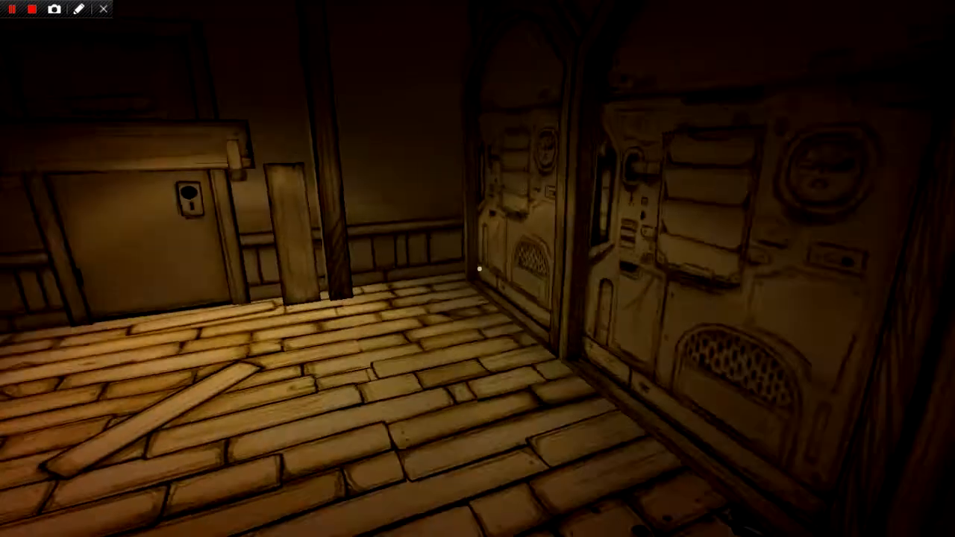
{"action": "mouse_move", "coordinate": [478, 269]}
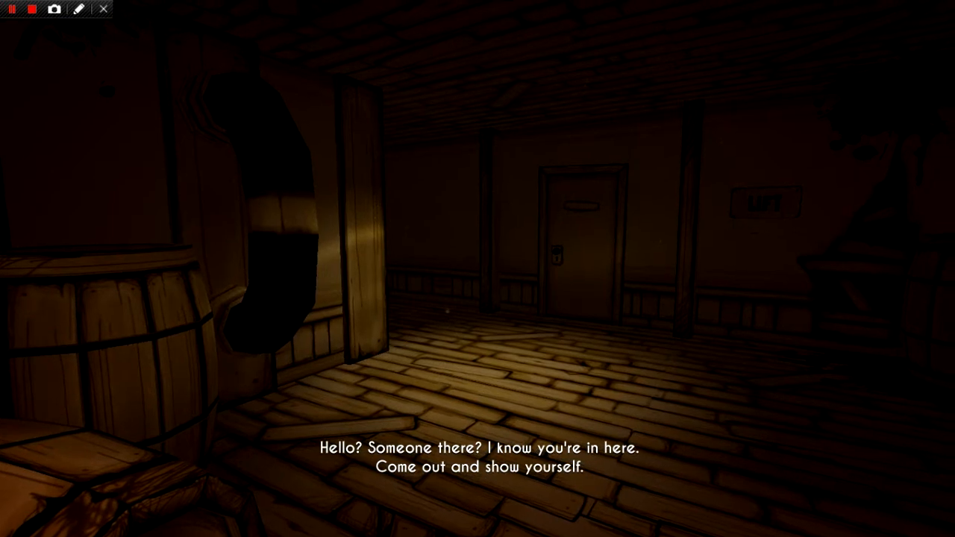
{"action": "mouse_move", "coordinate": [478, 269]}
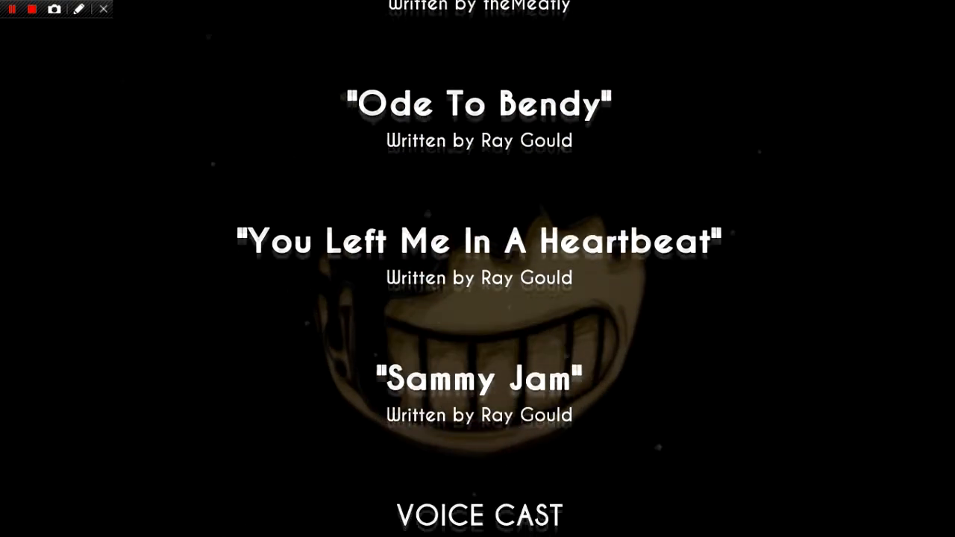
Scroll the credits past the song credits to the special thanks fan artwork
{"action": "scroll", "scroll_direction": "down", "scroll_amount": 3}
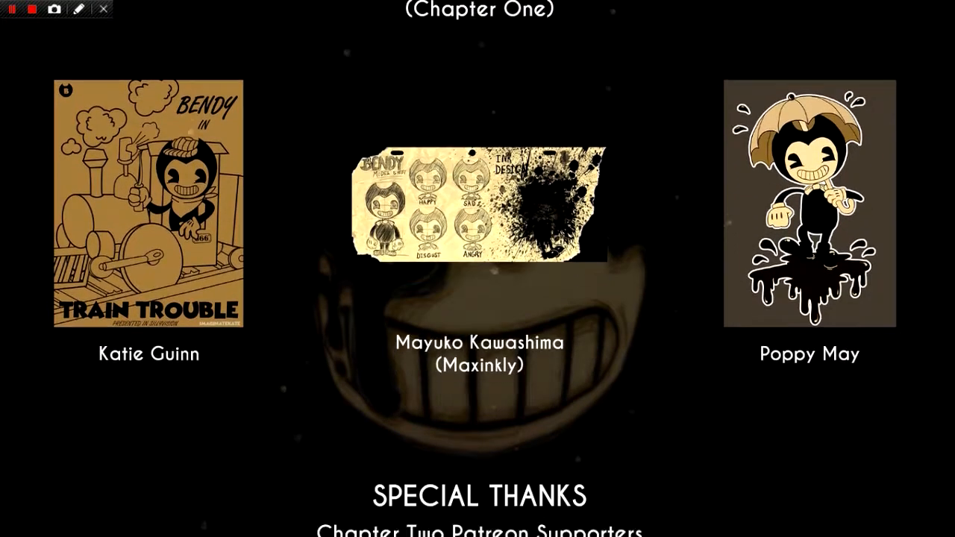